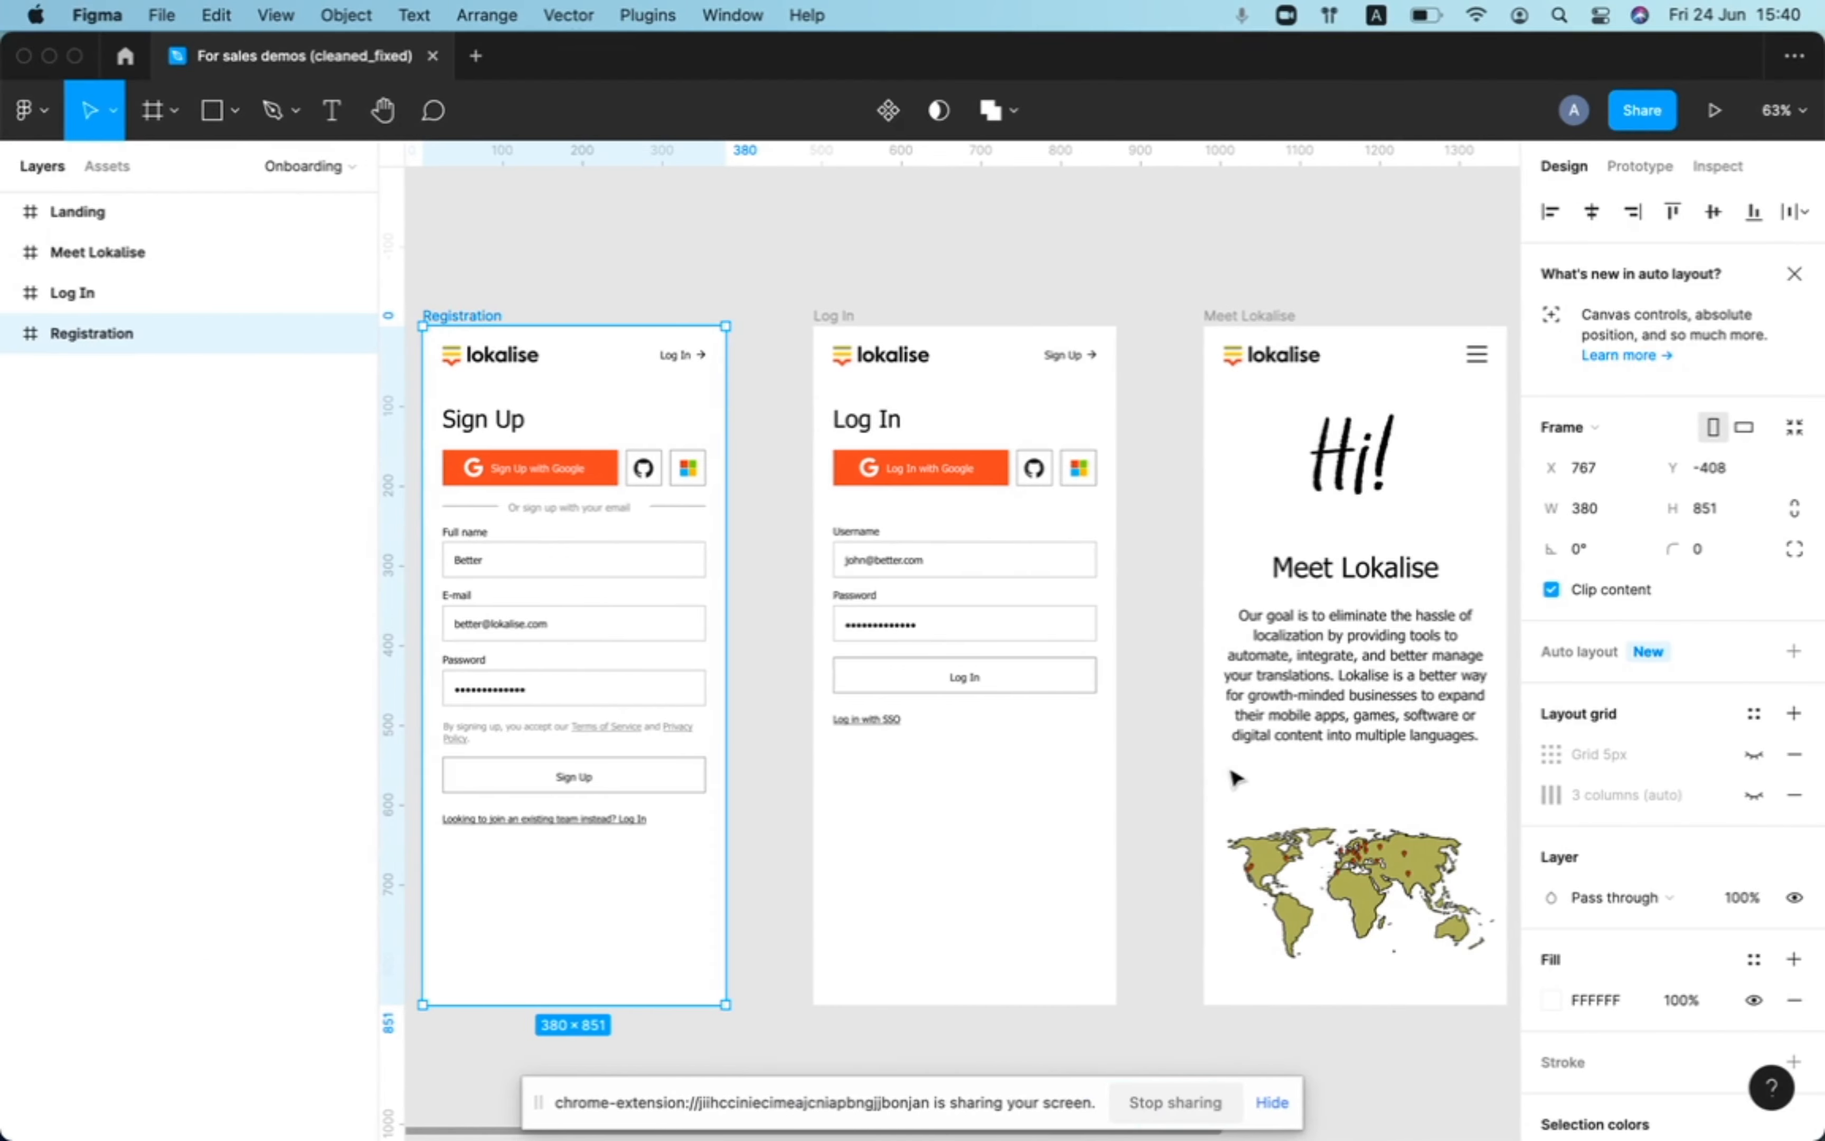
pyautogui.moveTo(1235, 776)
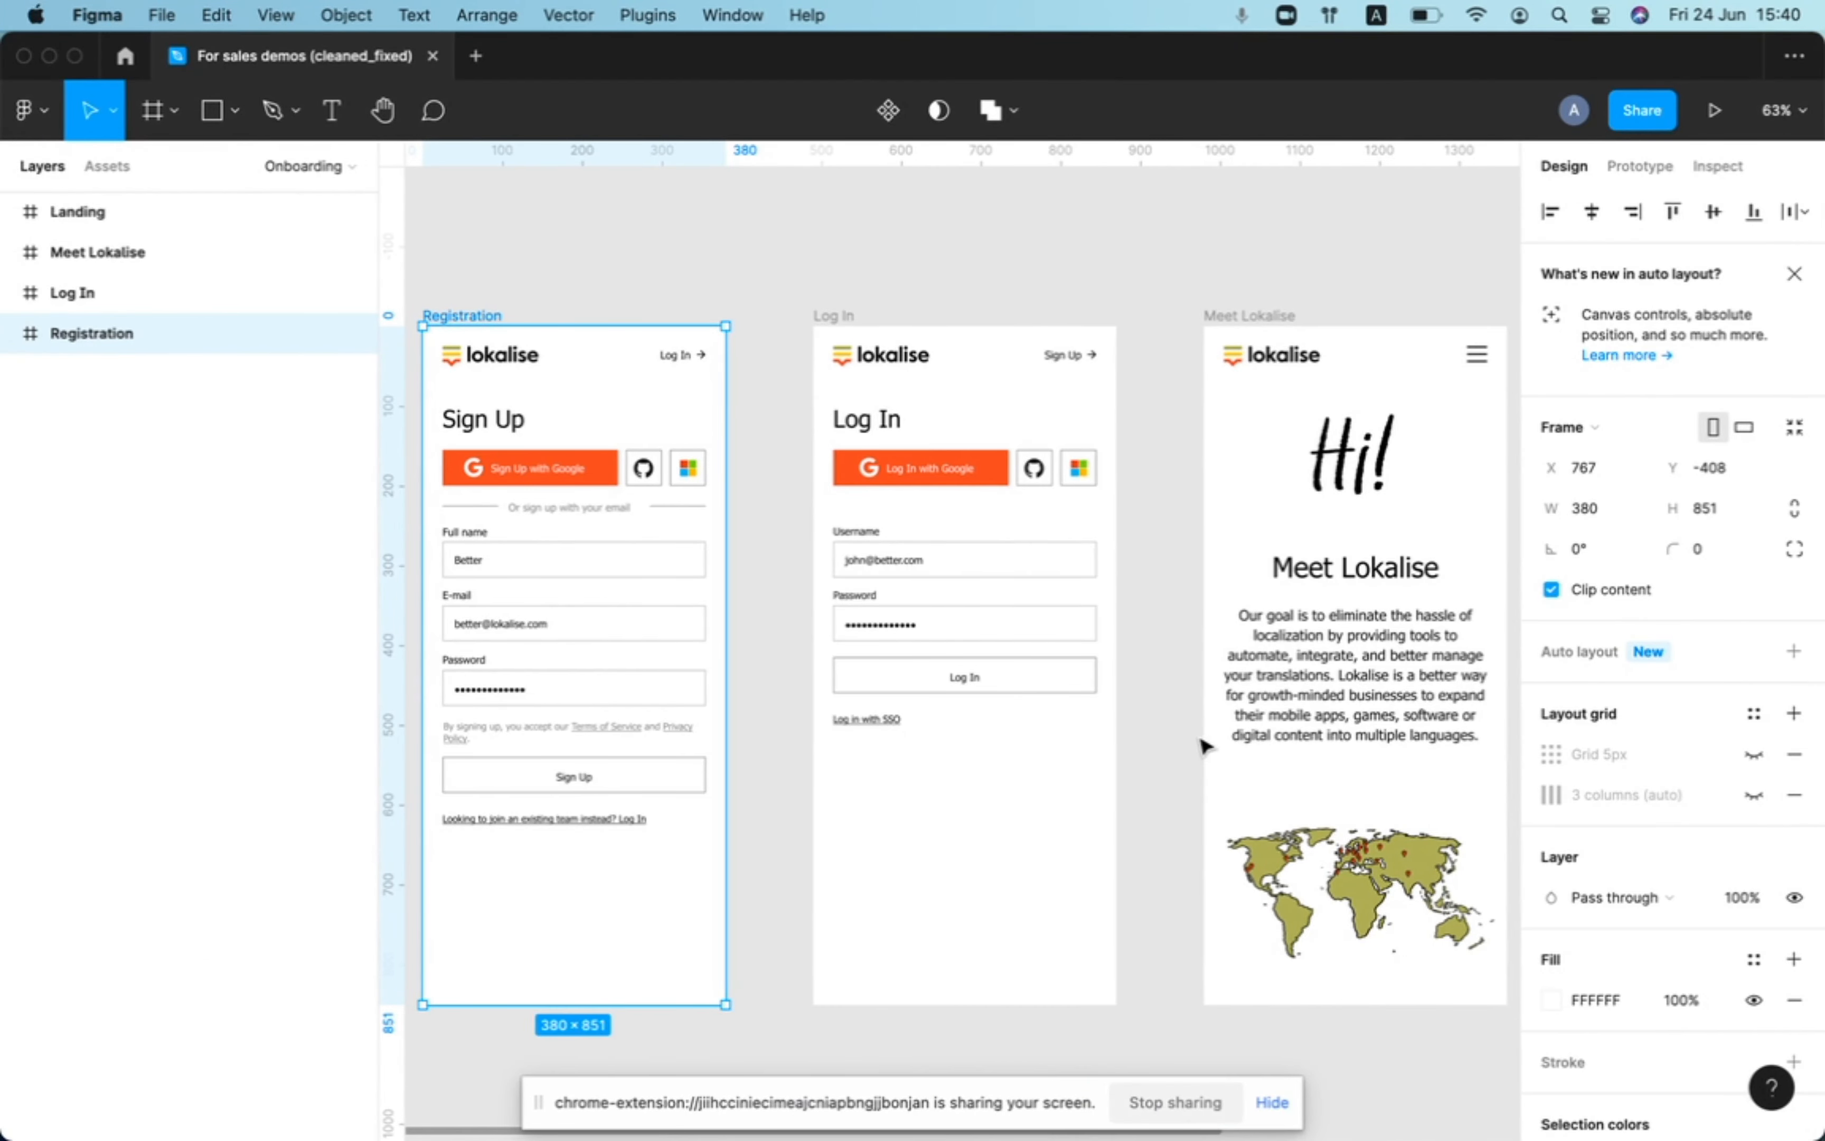
pyautogui.moveTo(1173, 746)
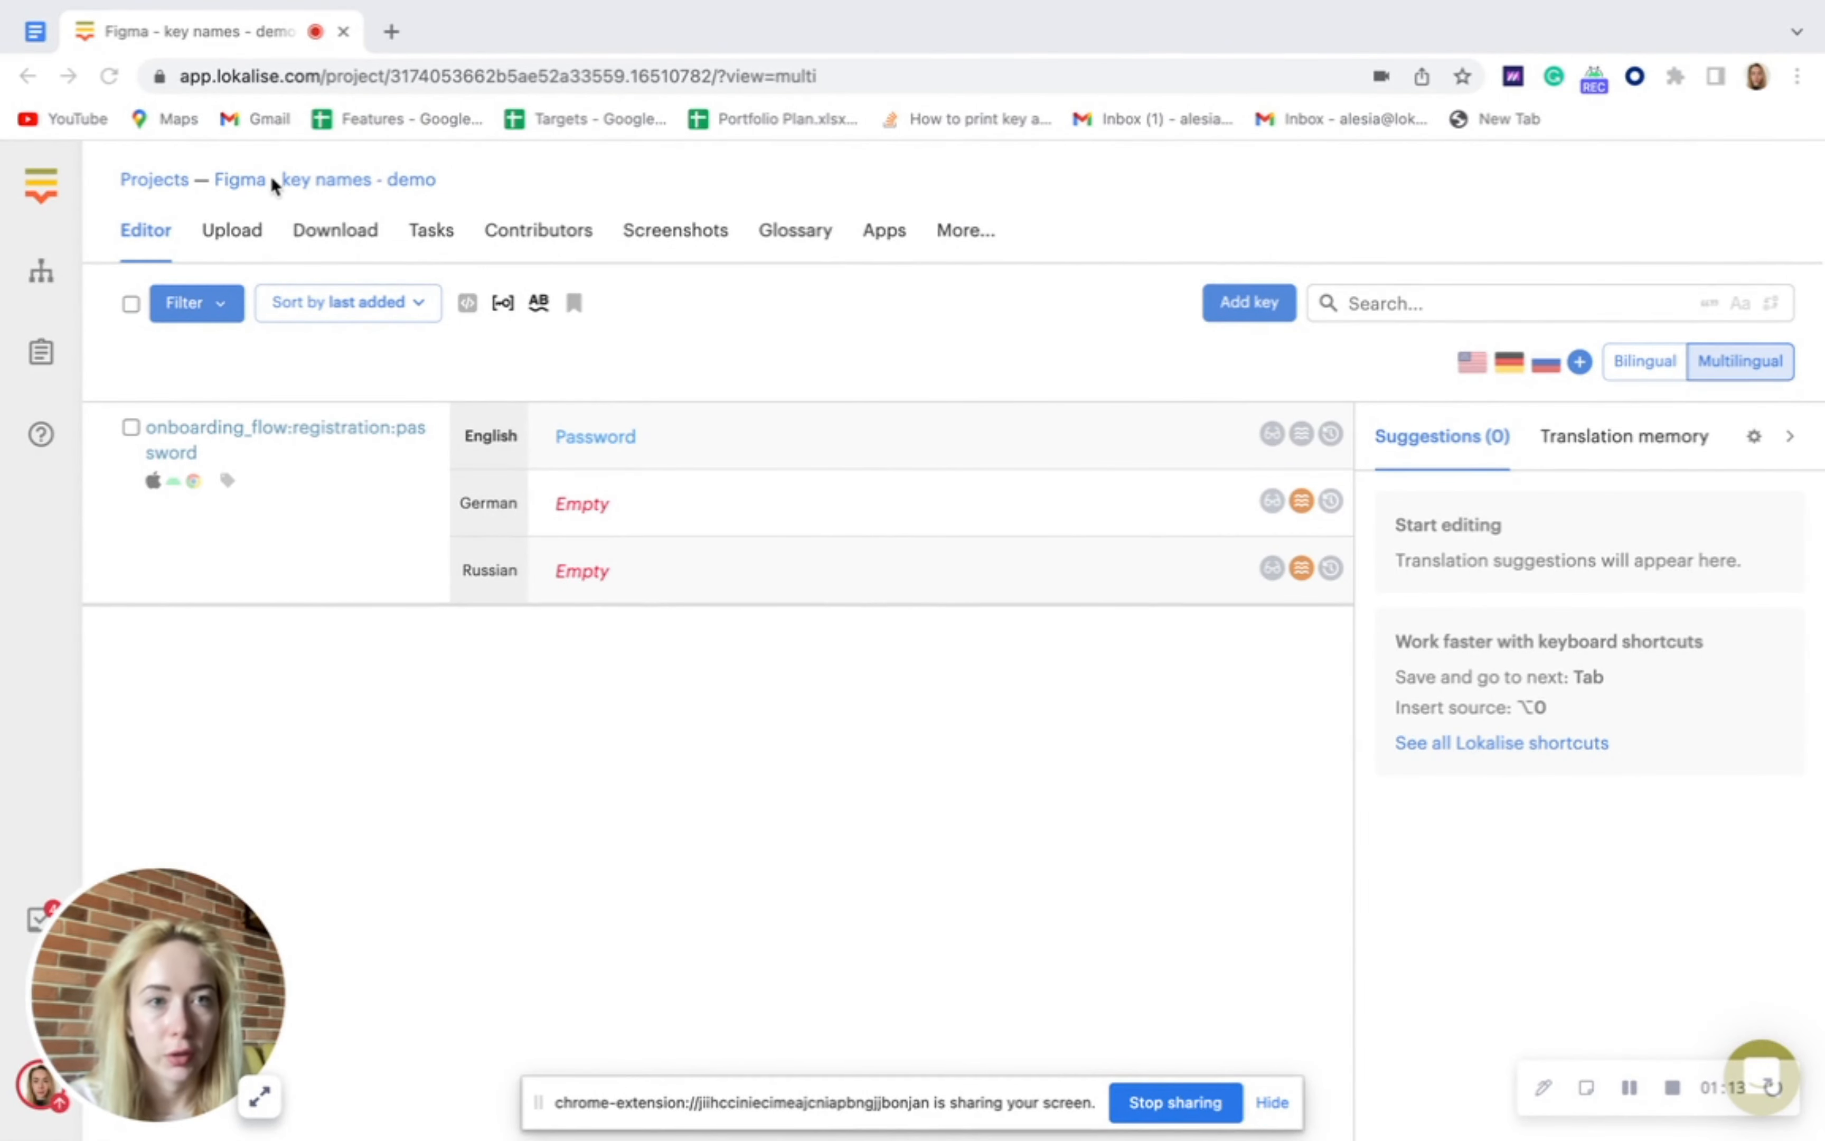
pyautogui.moveTo(583, 481)
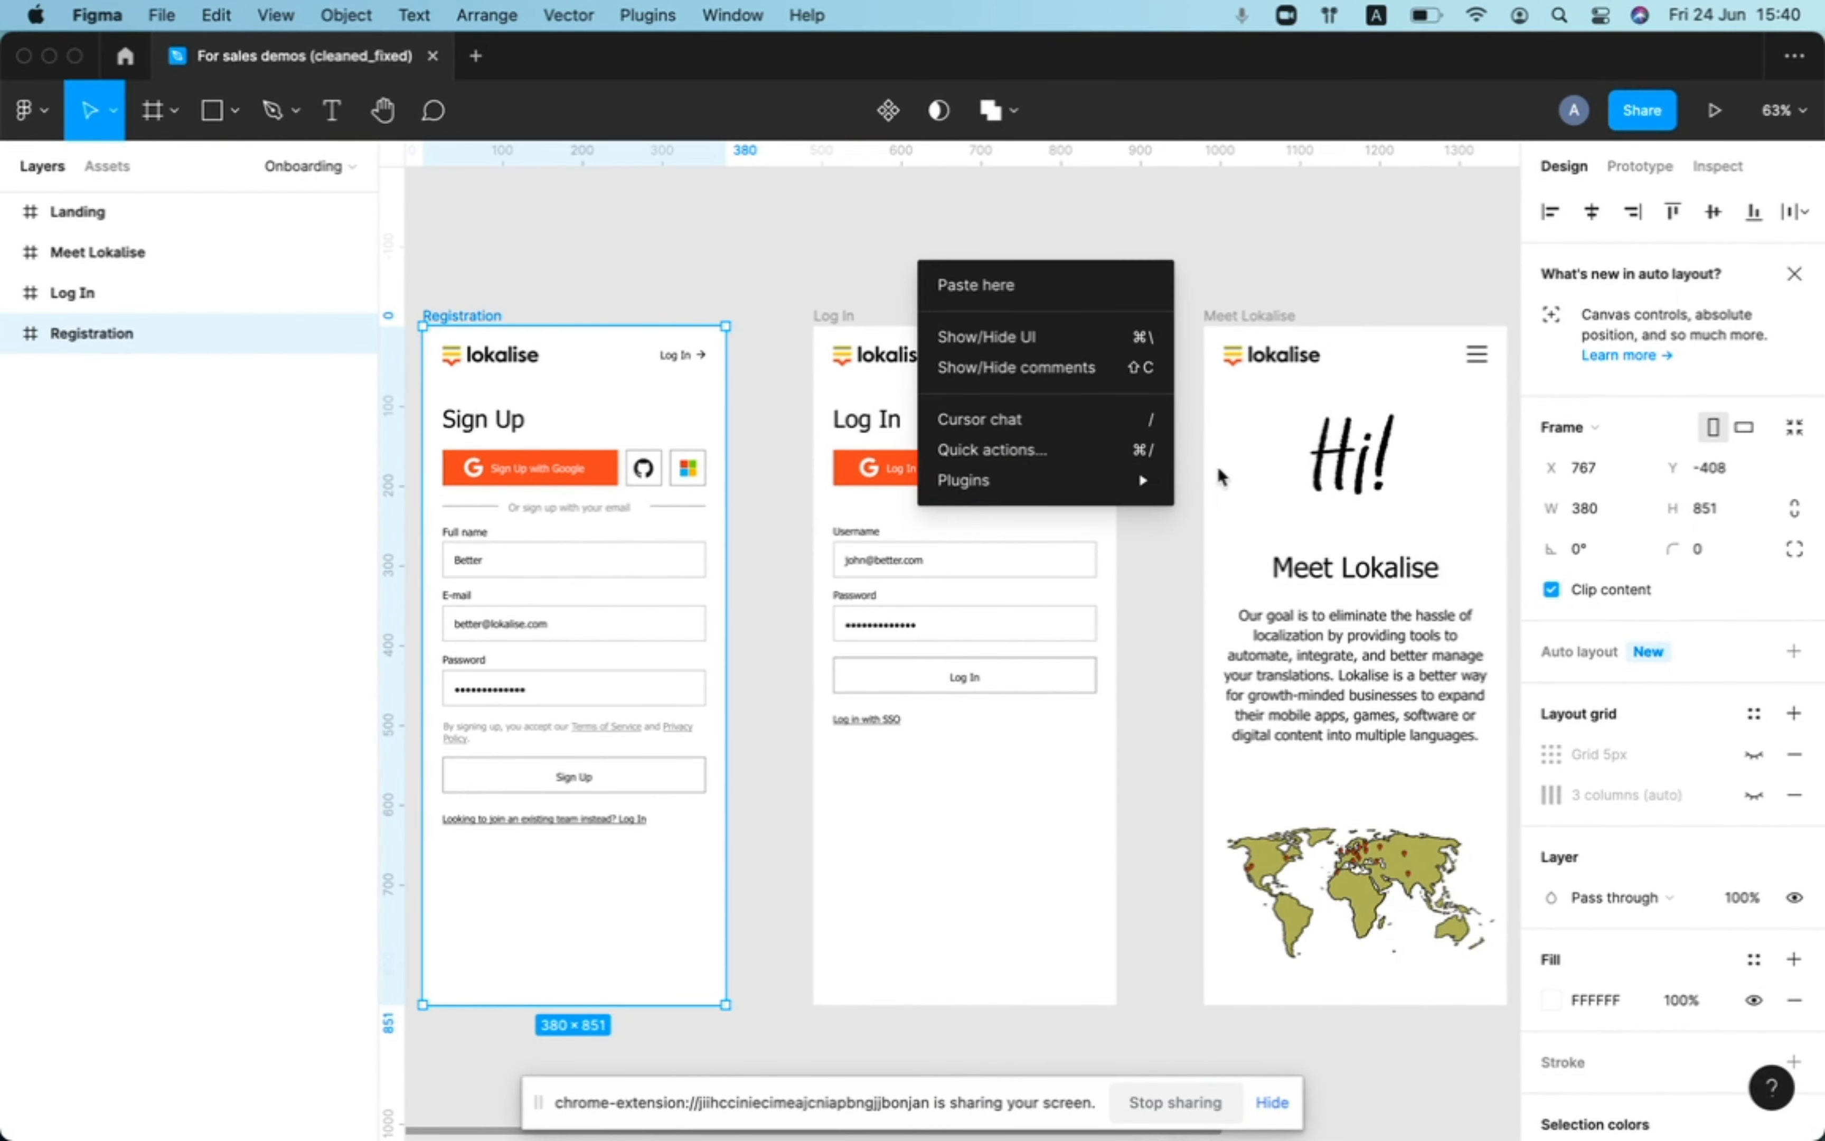
# Show Figma's Plugins menu where Lokalise is listed
pyautogui.click(647, 15)
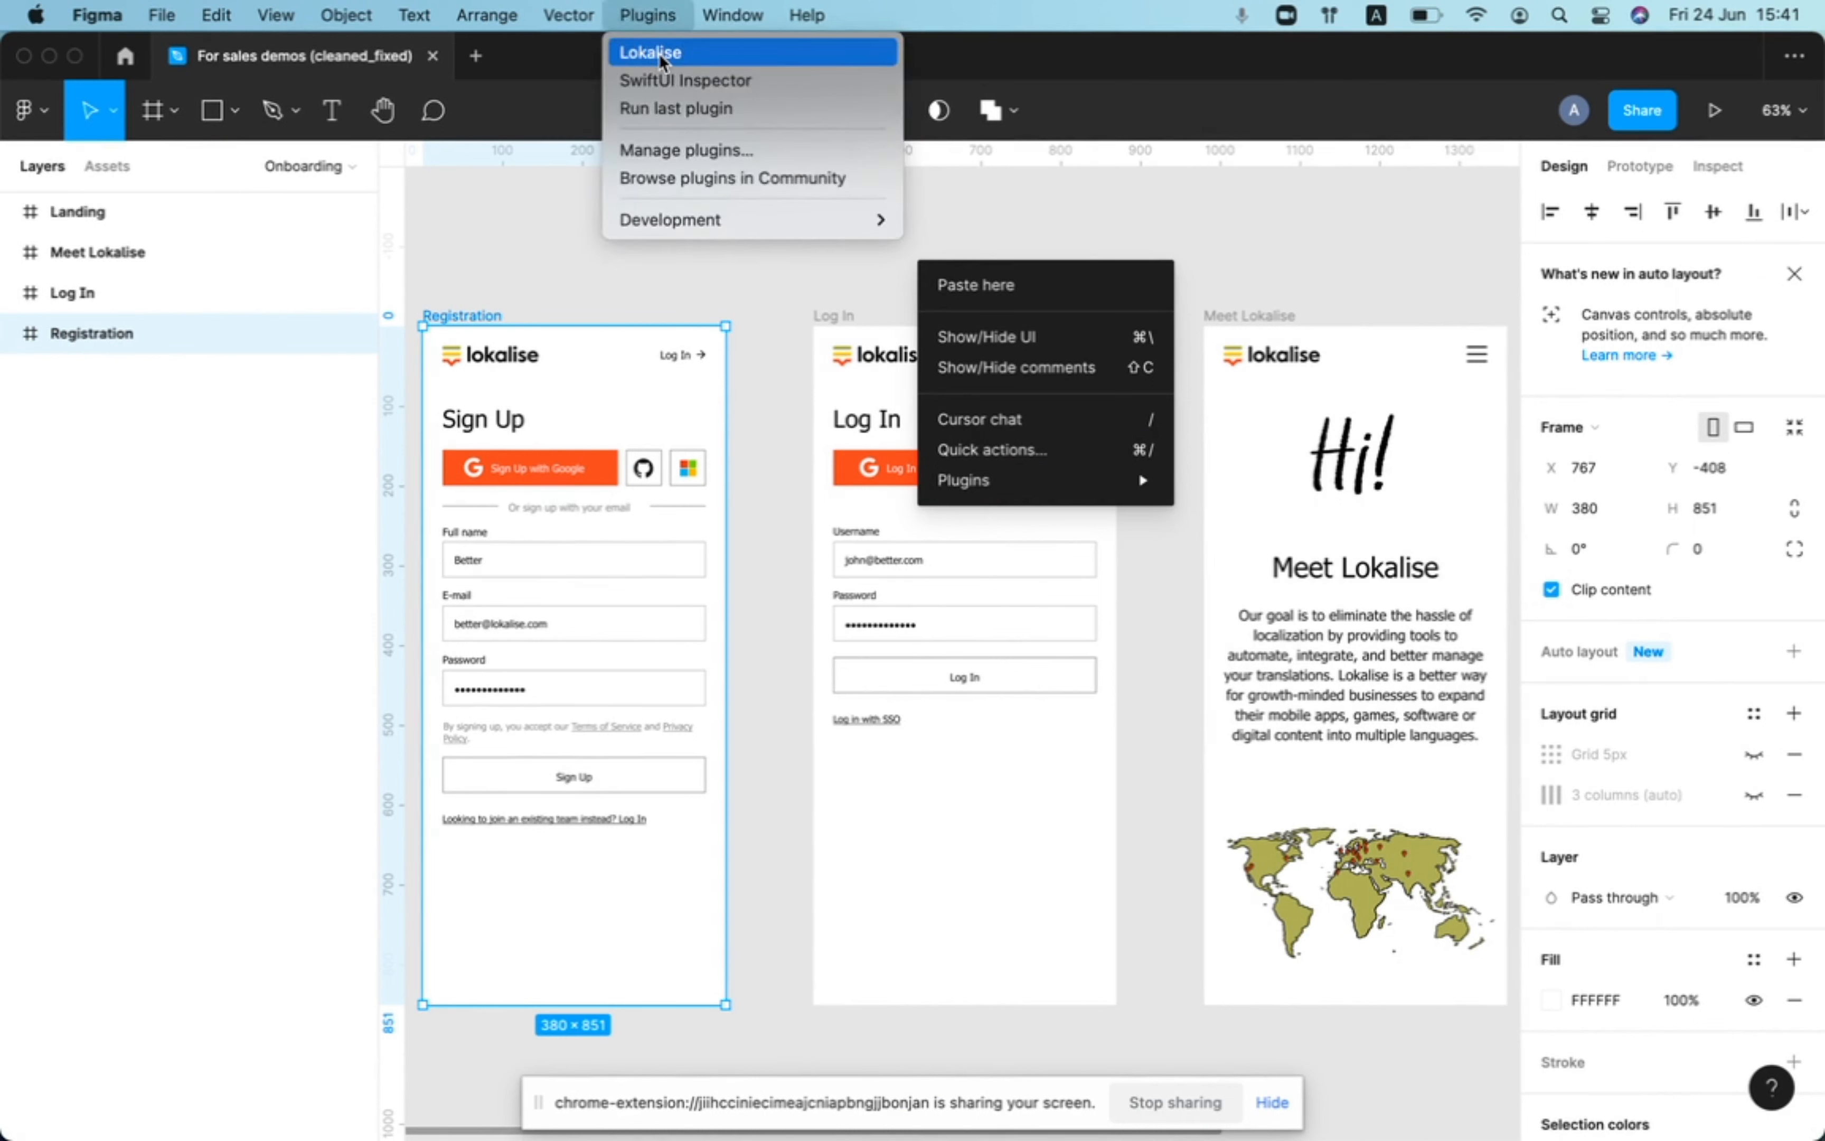
pyautogui.moveTo(685, 150)
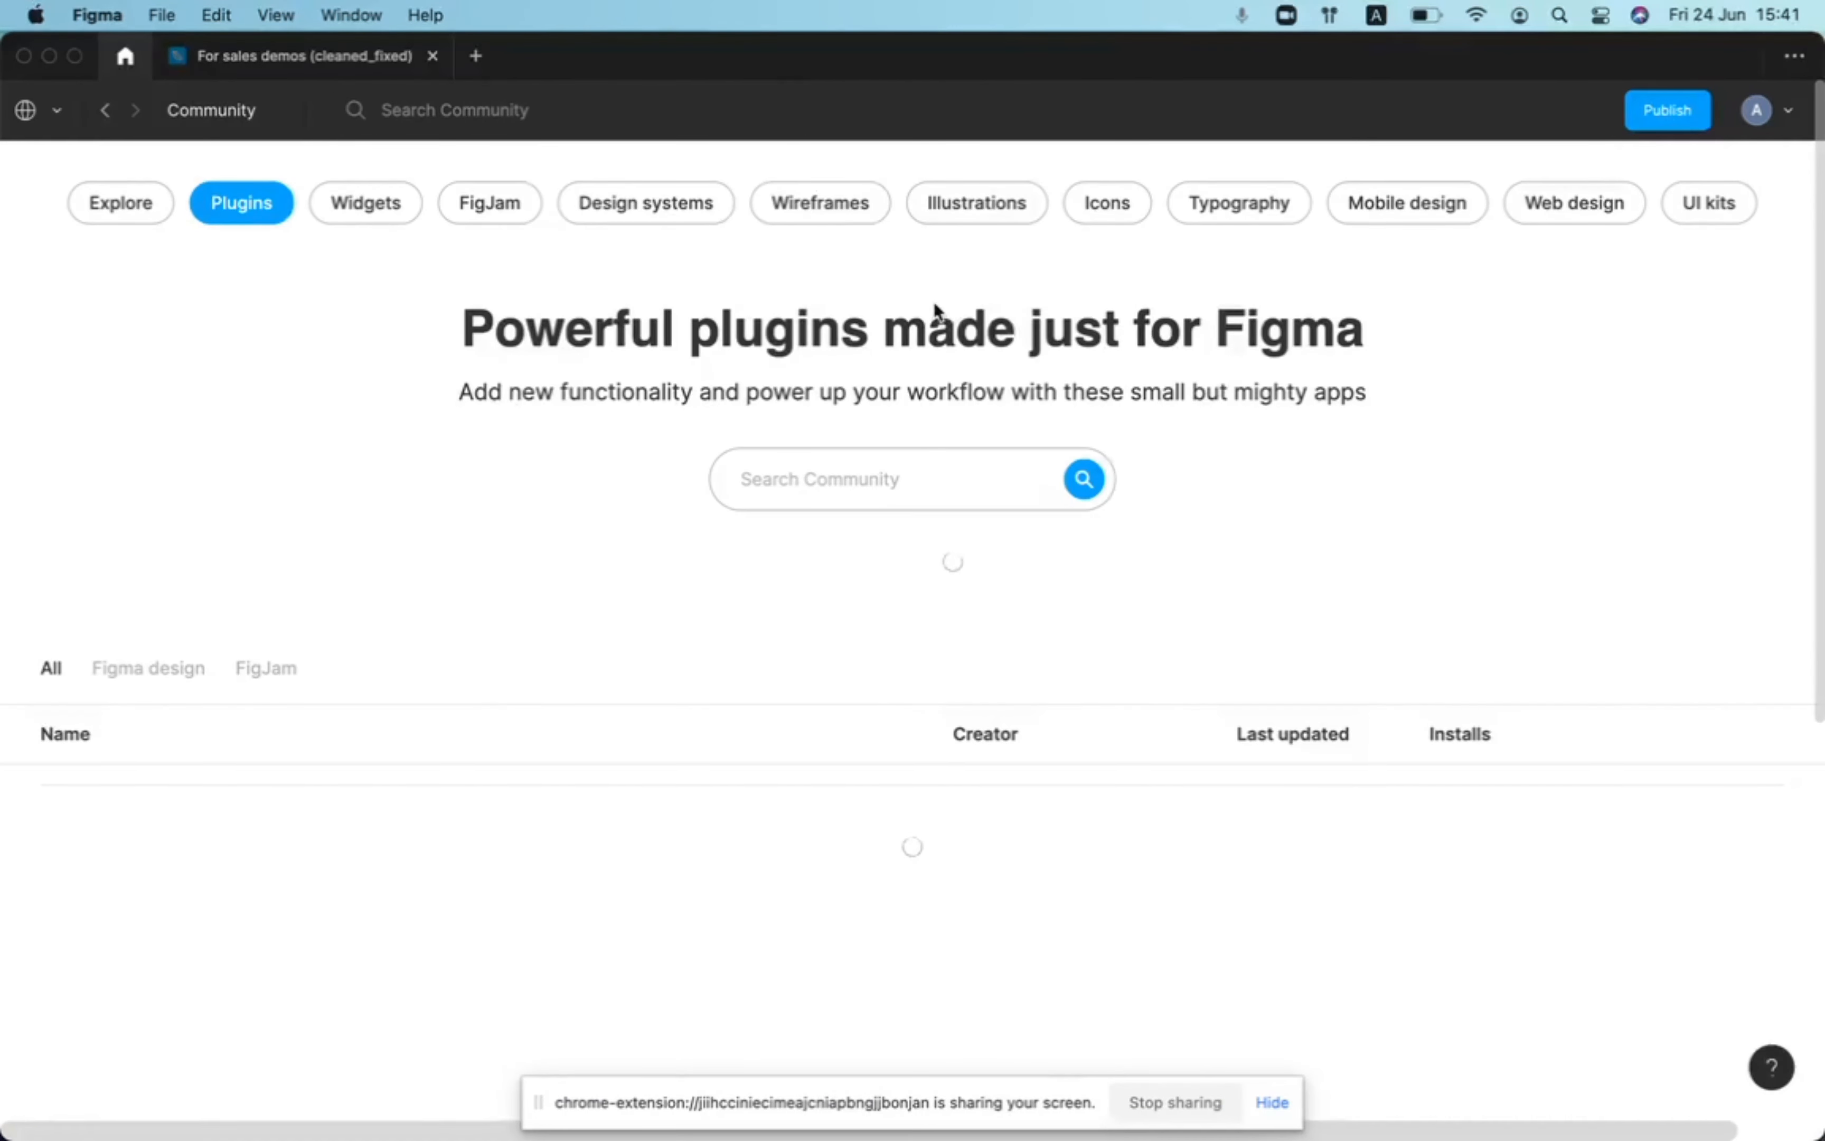
# Search the Community plugins for 'lokalise'
pyautogui.write('lok')
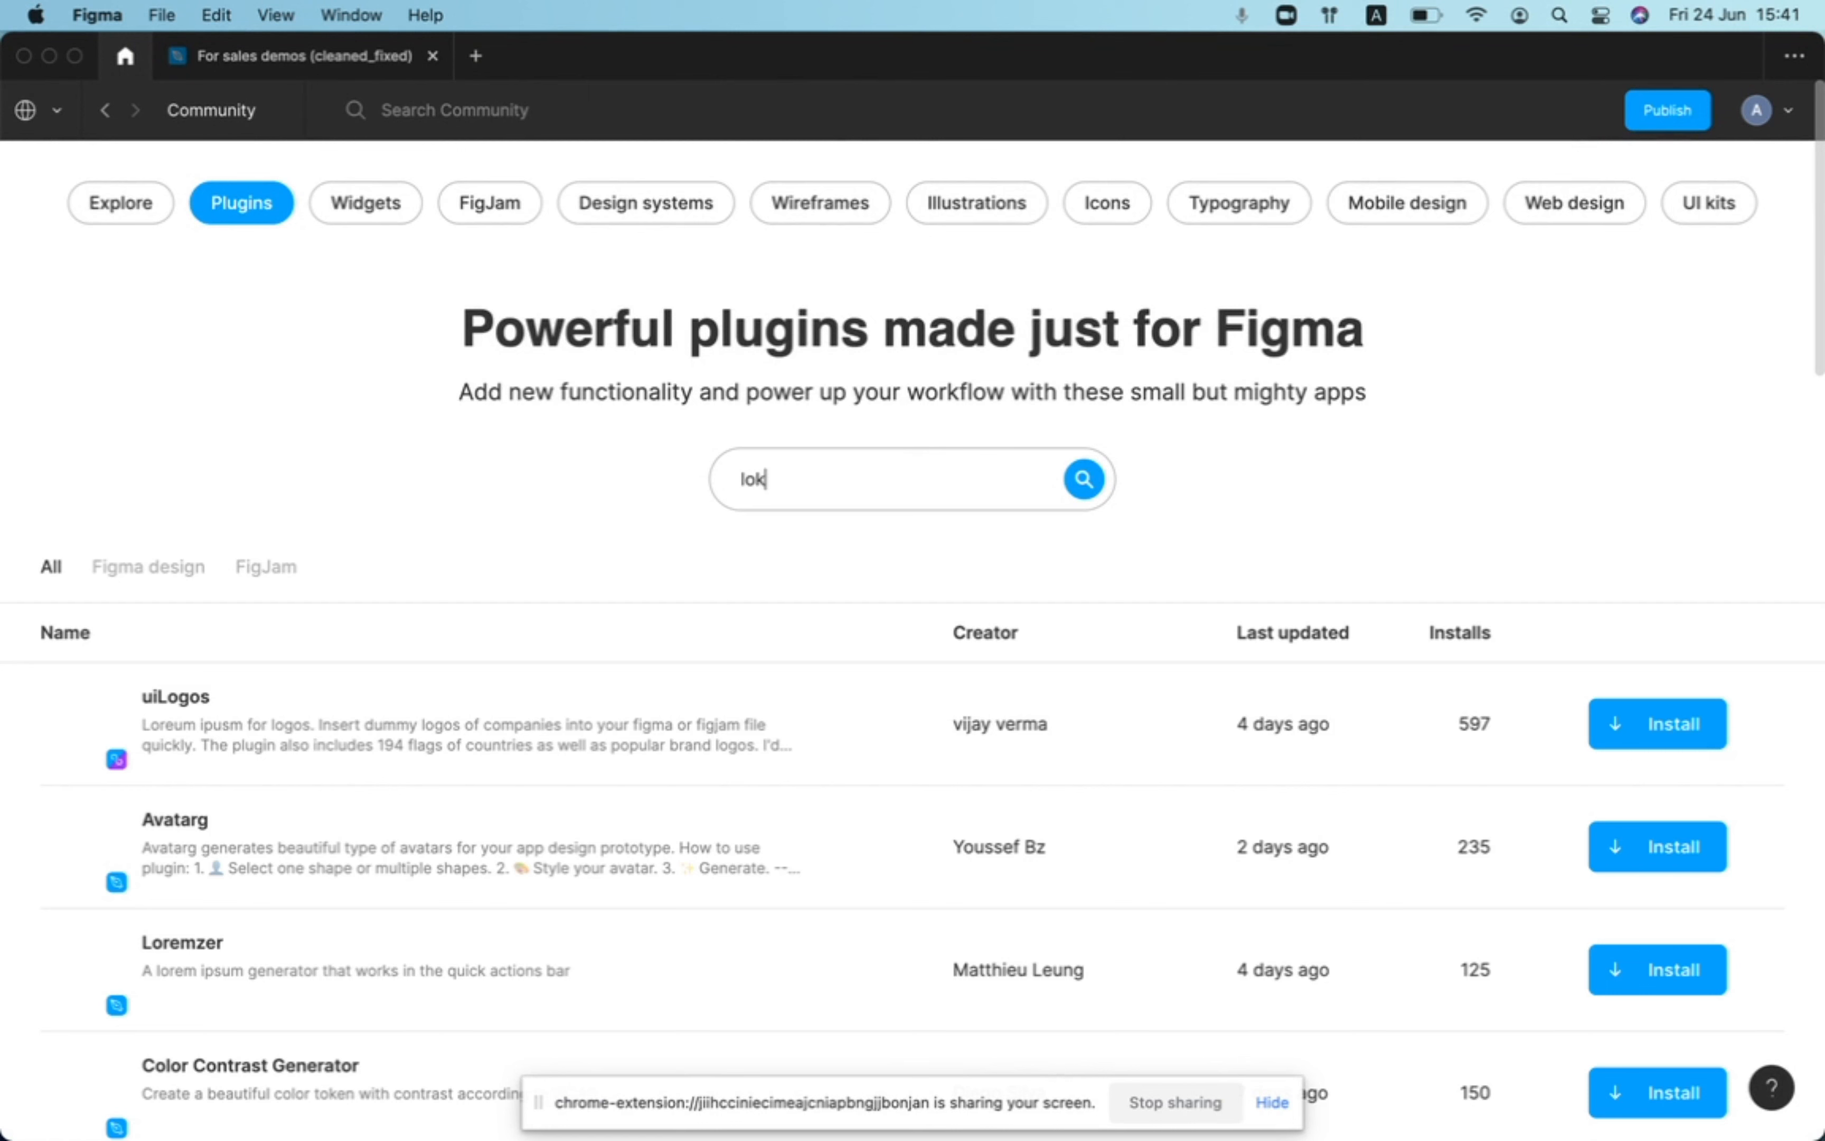
pyautogui.write('lokalise')
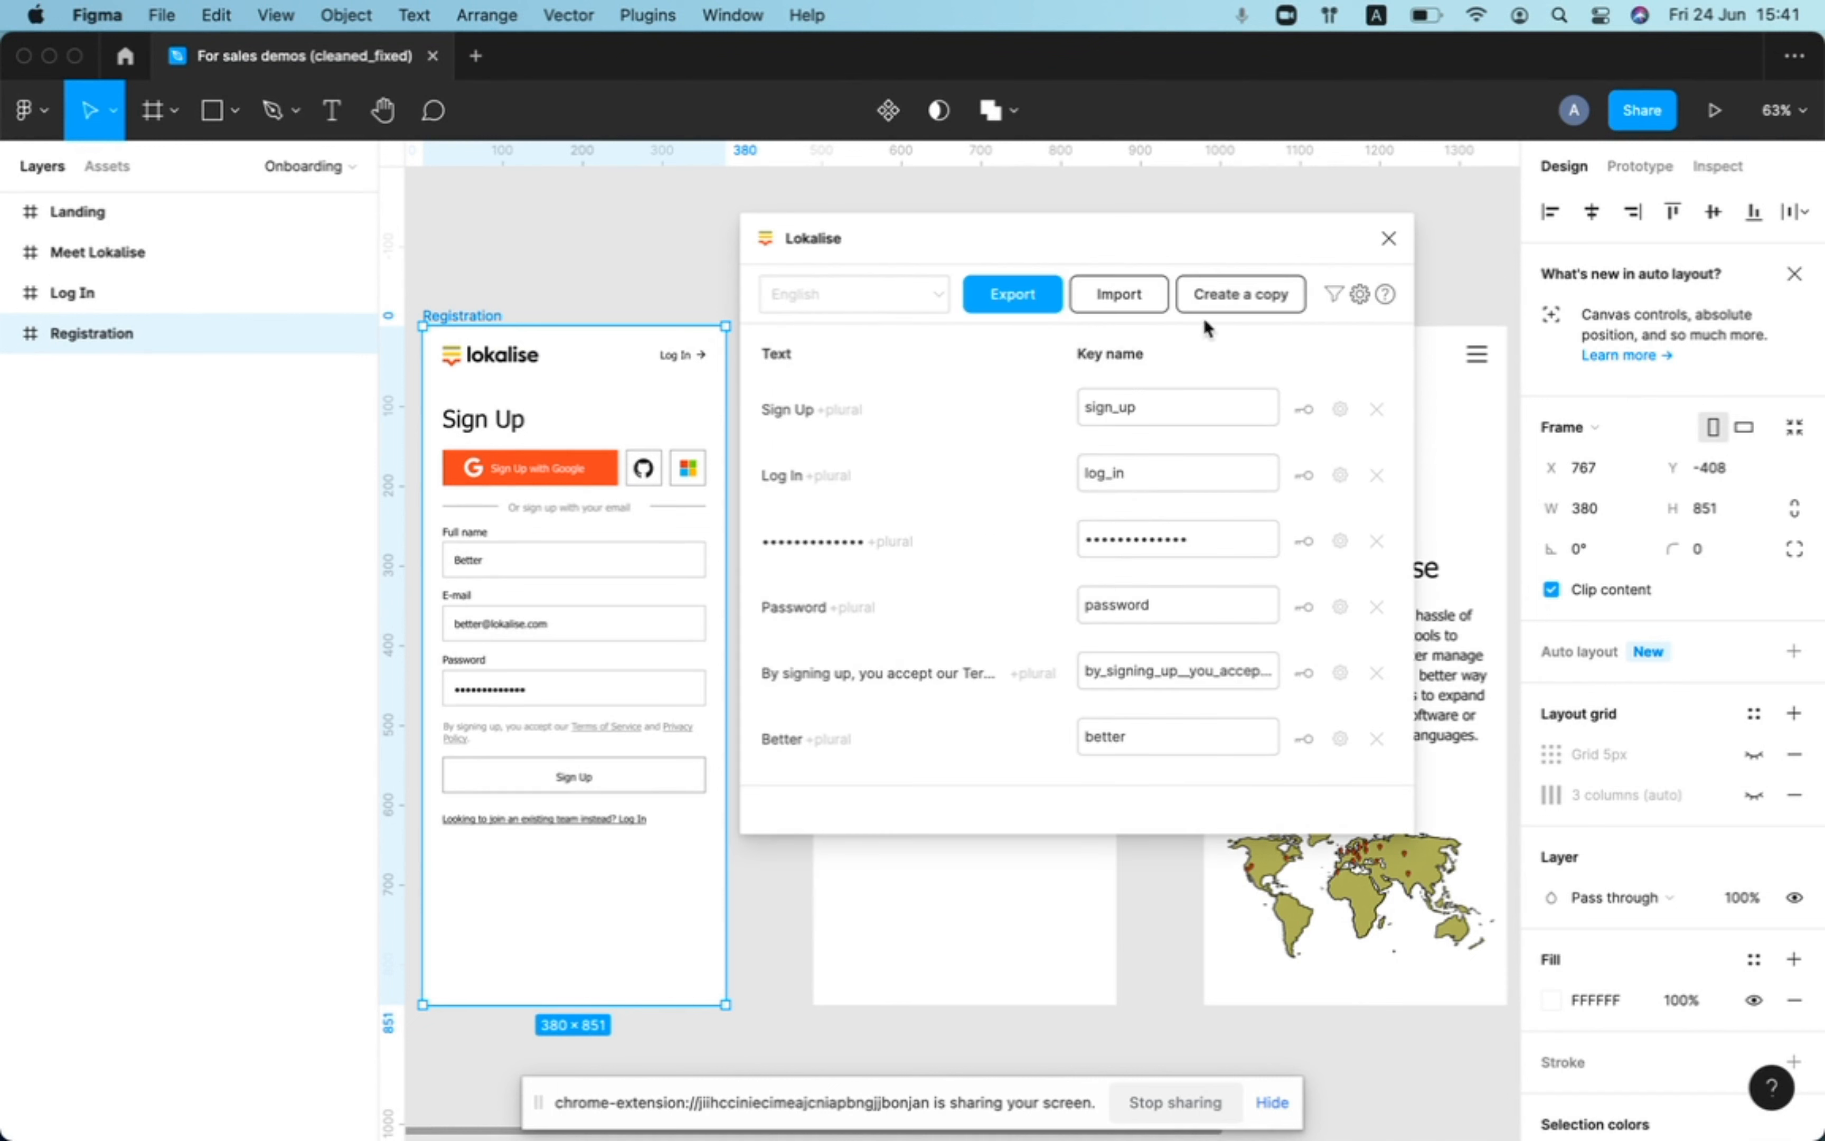
# From the Lokalise plugin's gear settings, start disconnecting the linked project
pyautogui.click(1358, 294)
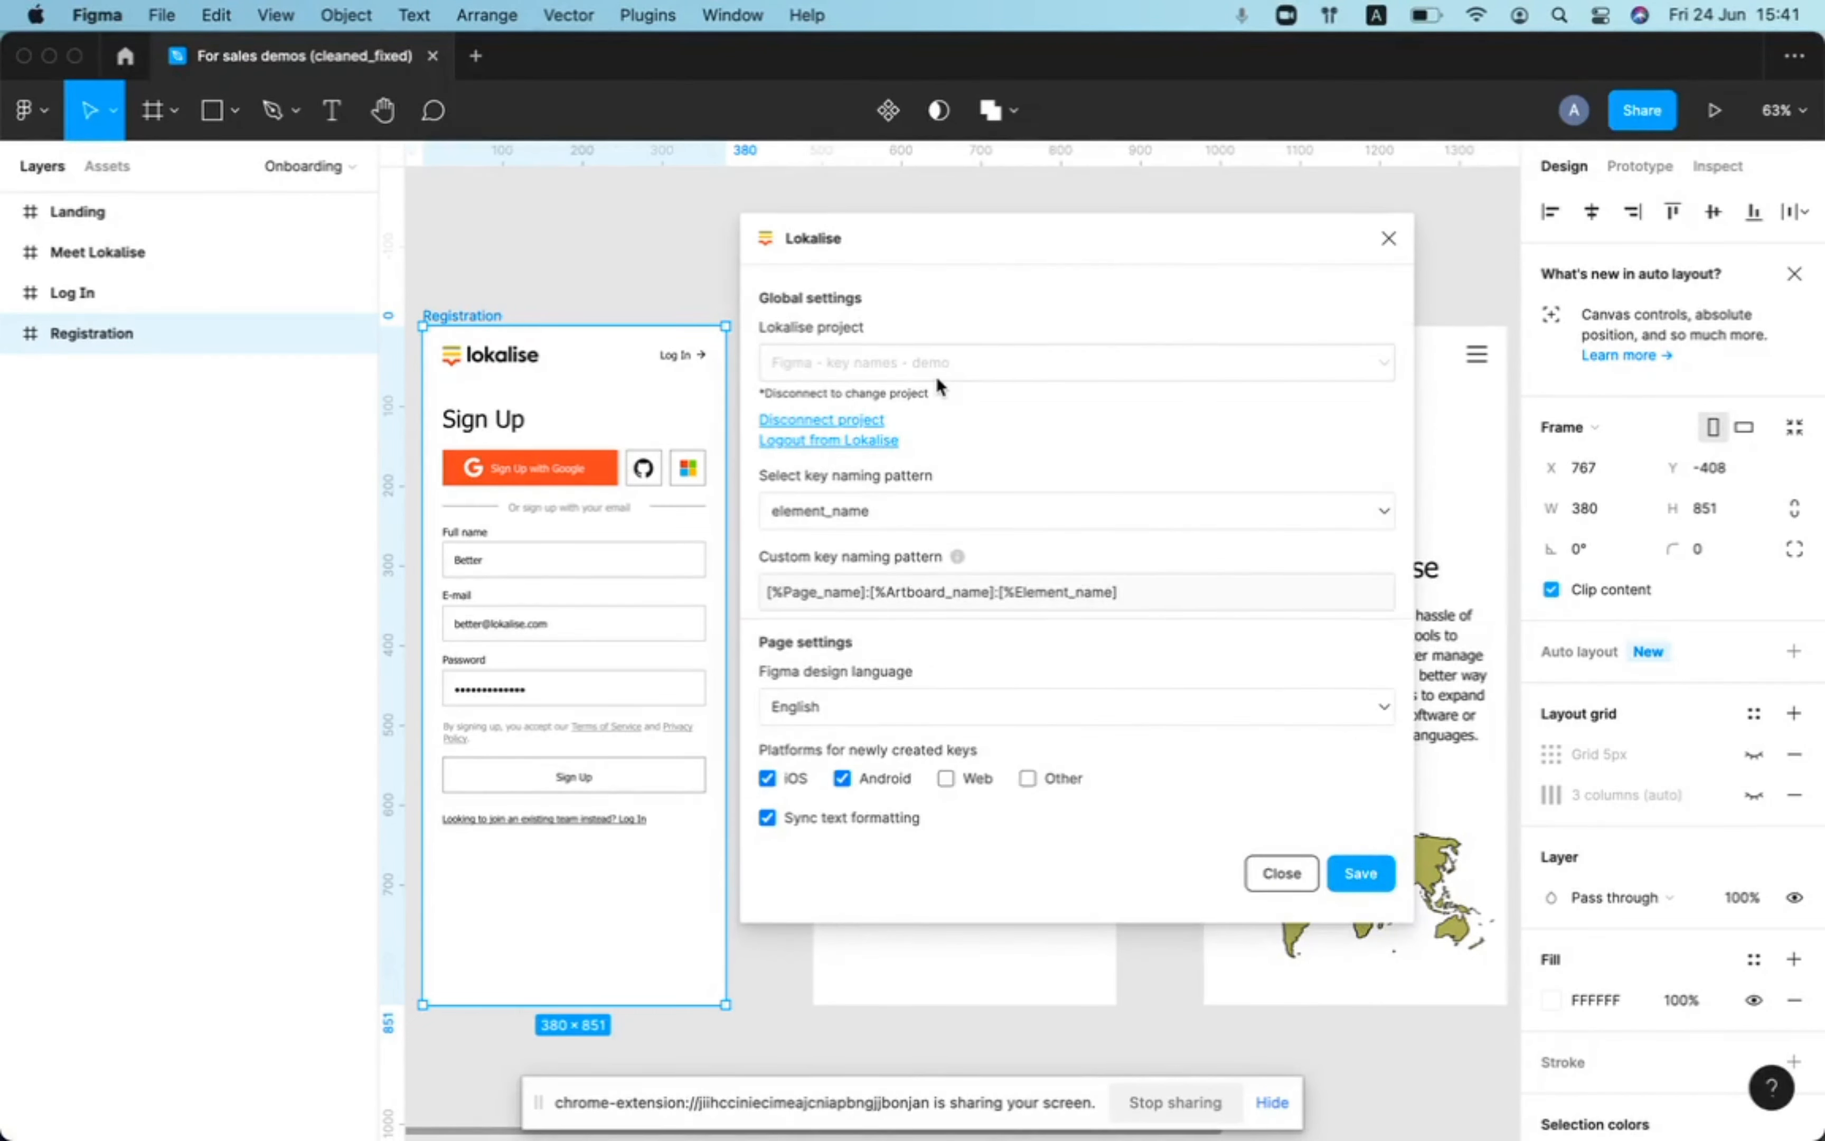
pyautogui.moveTo(870, 631)
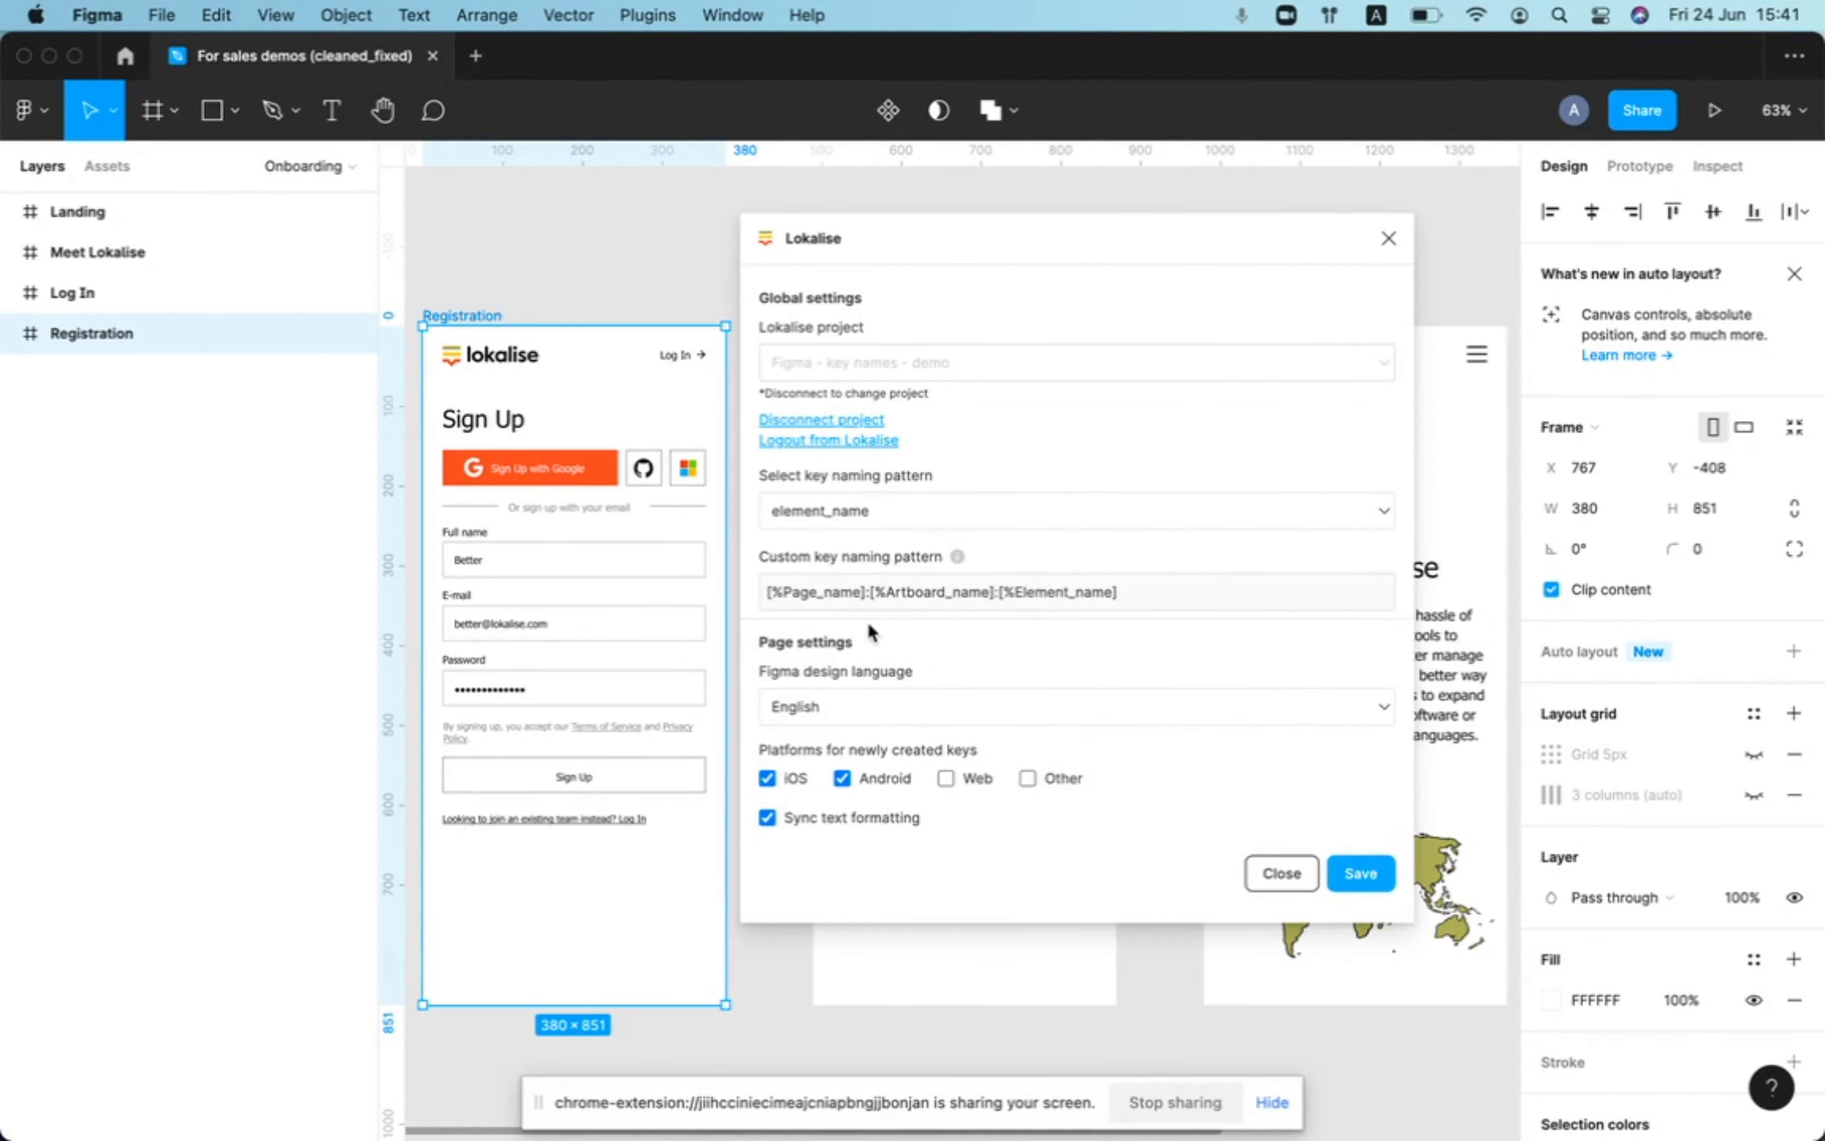
pyautogui.click(821, 420)
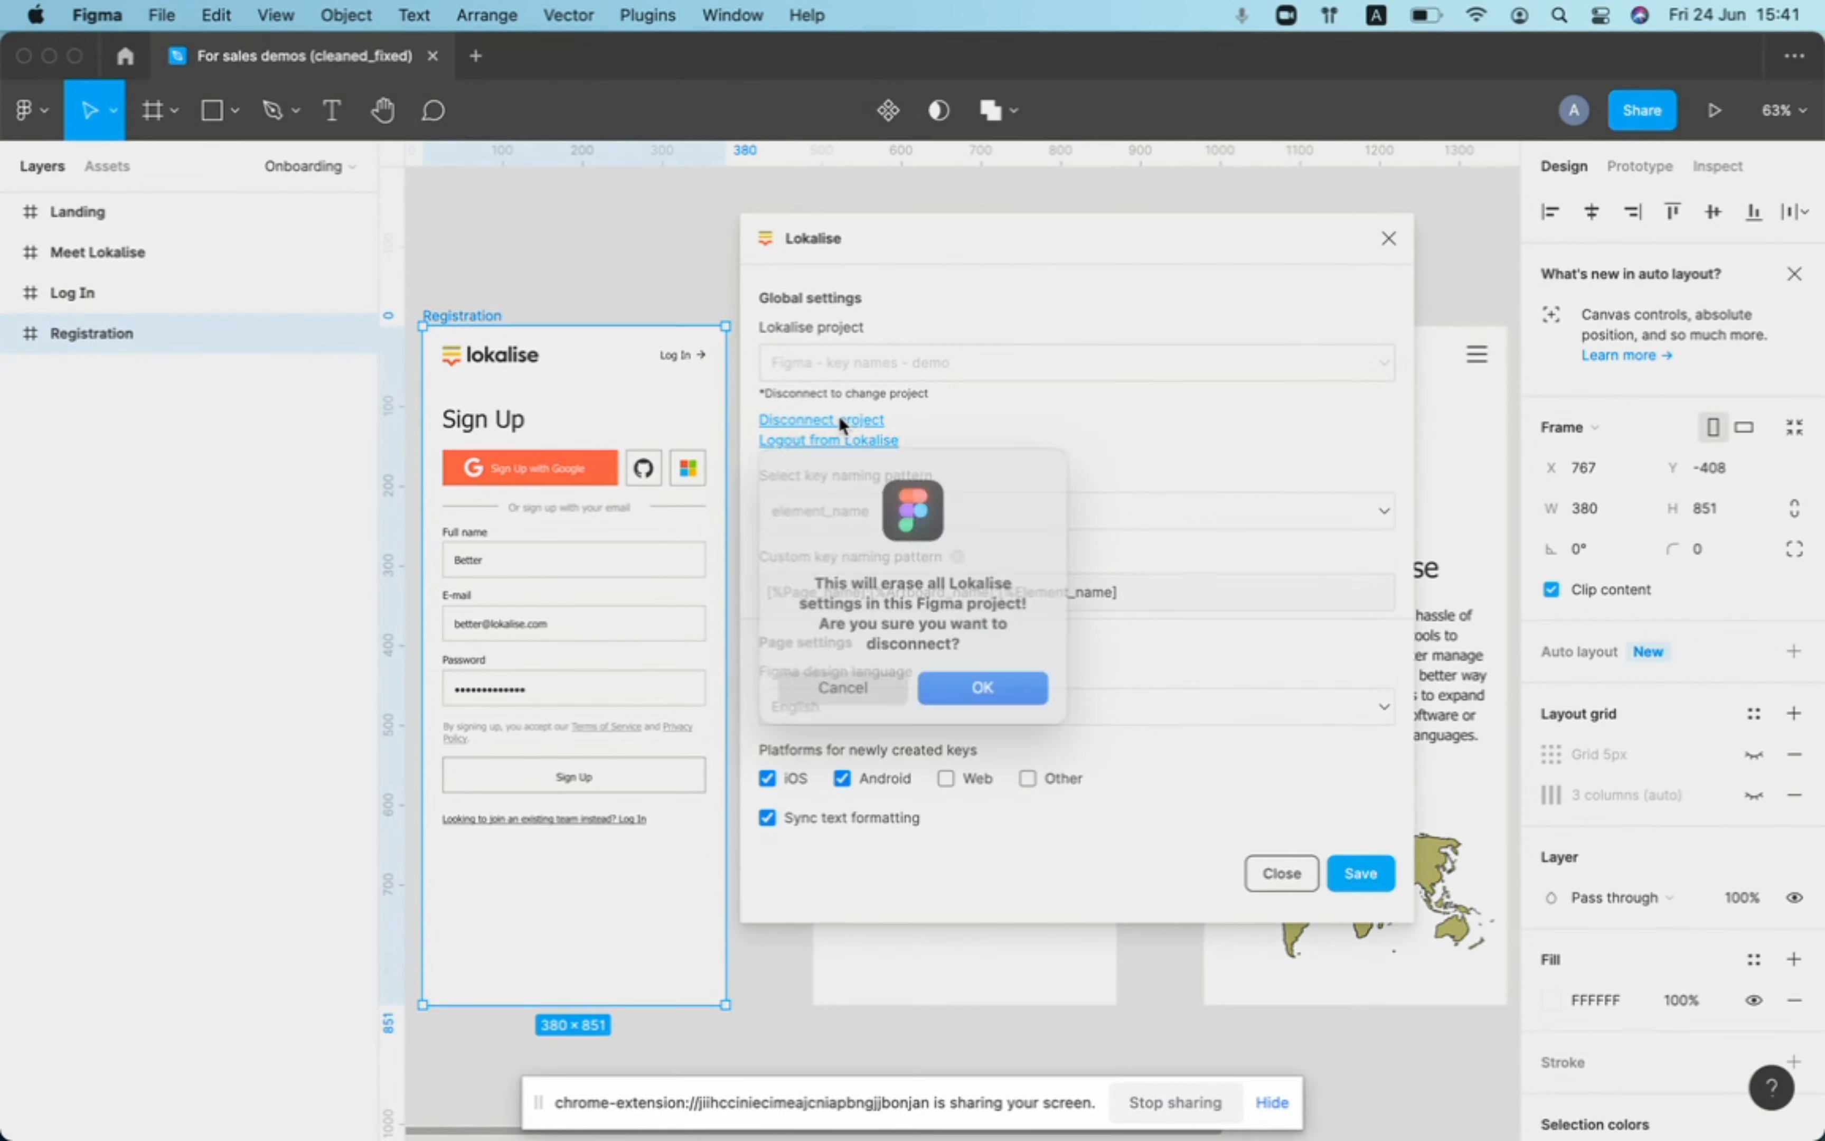
# Confirm the disconnect and pick 'Figma - key names - demo' as the Lokalise project
pyautogui.click(981, 686)
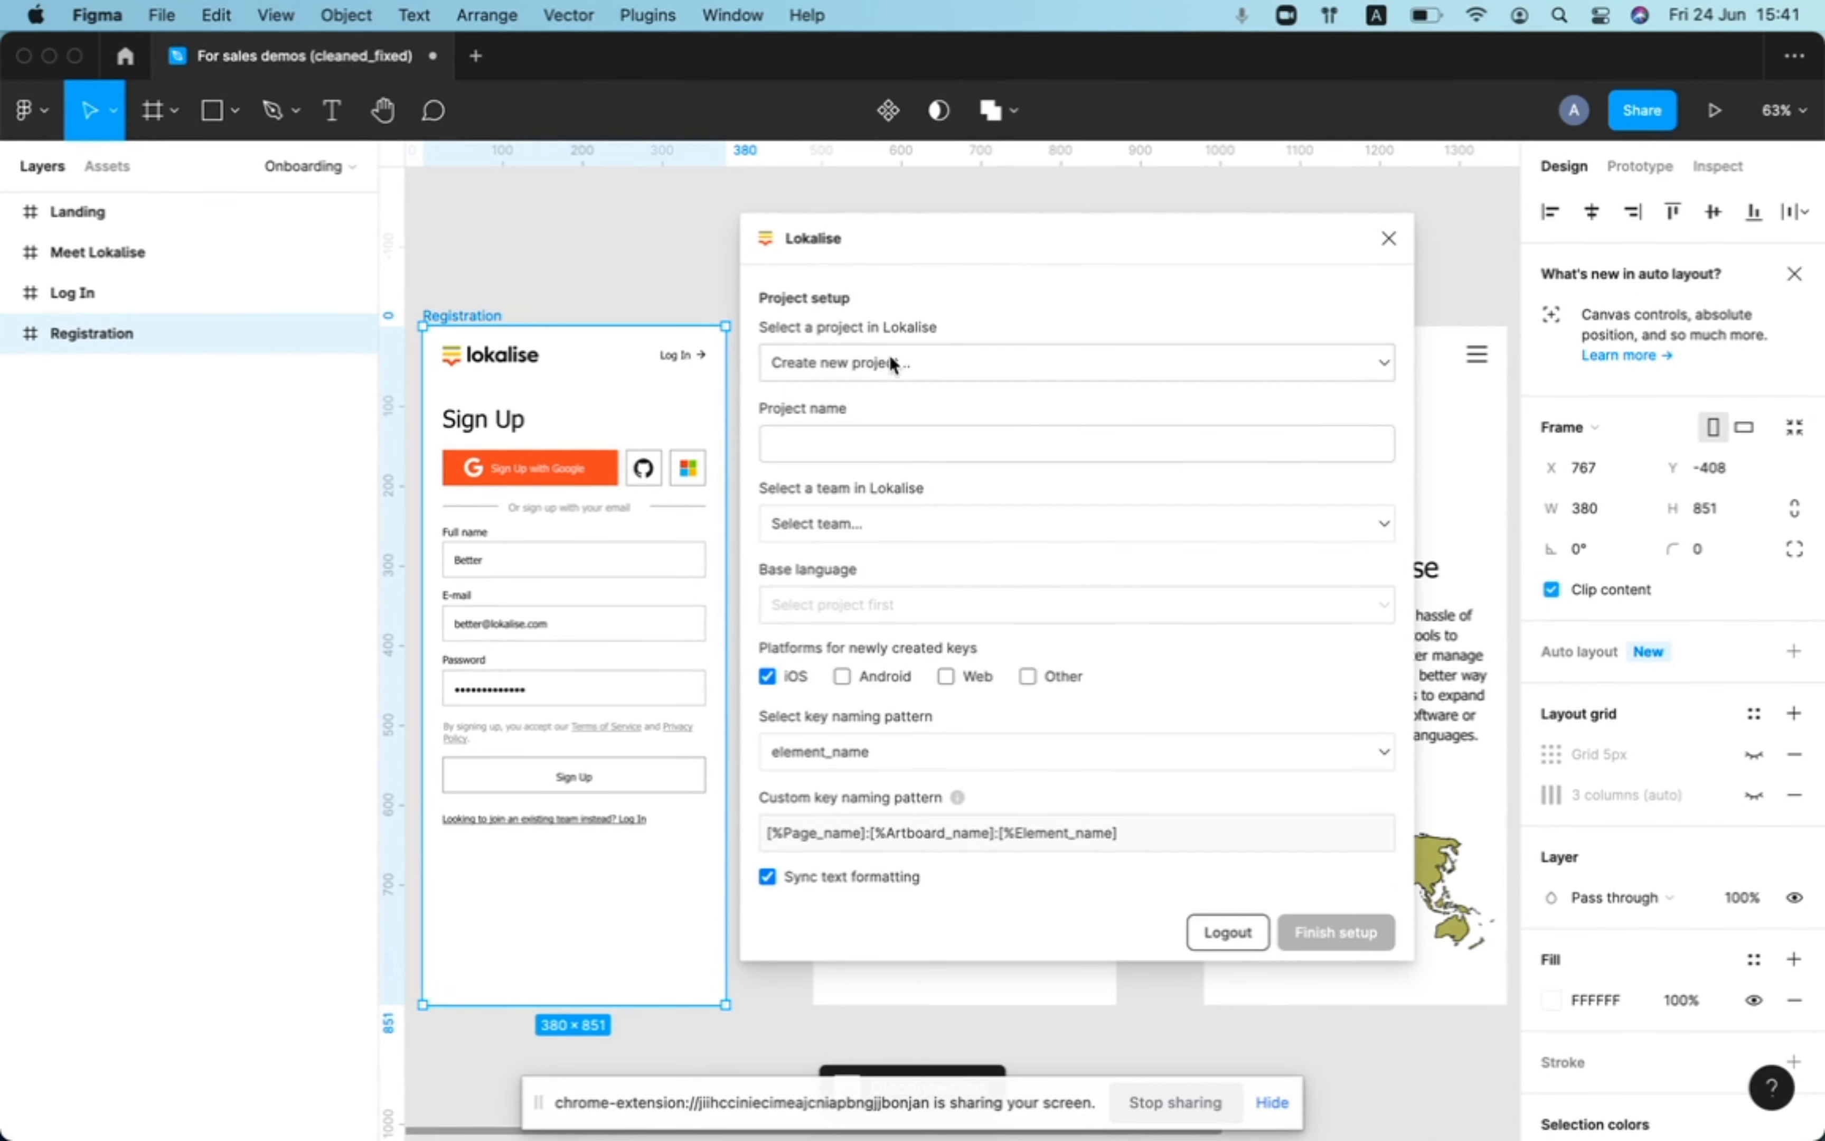
pyautogui.click(1071, 363)
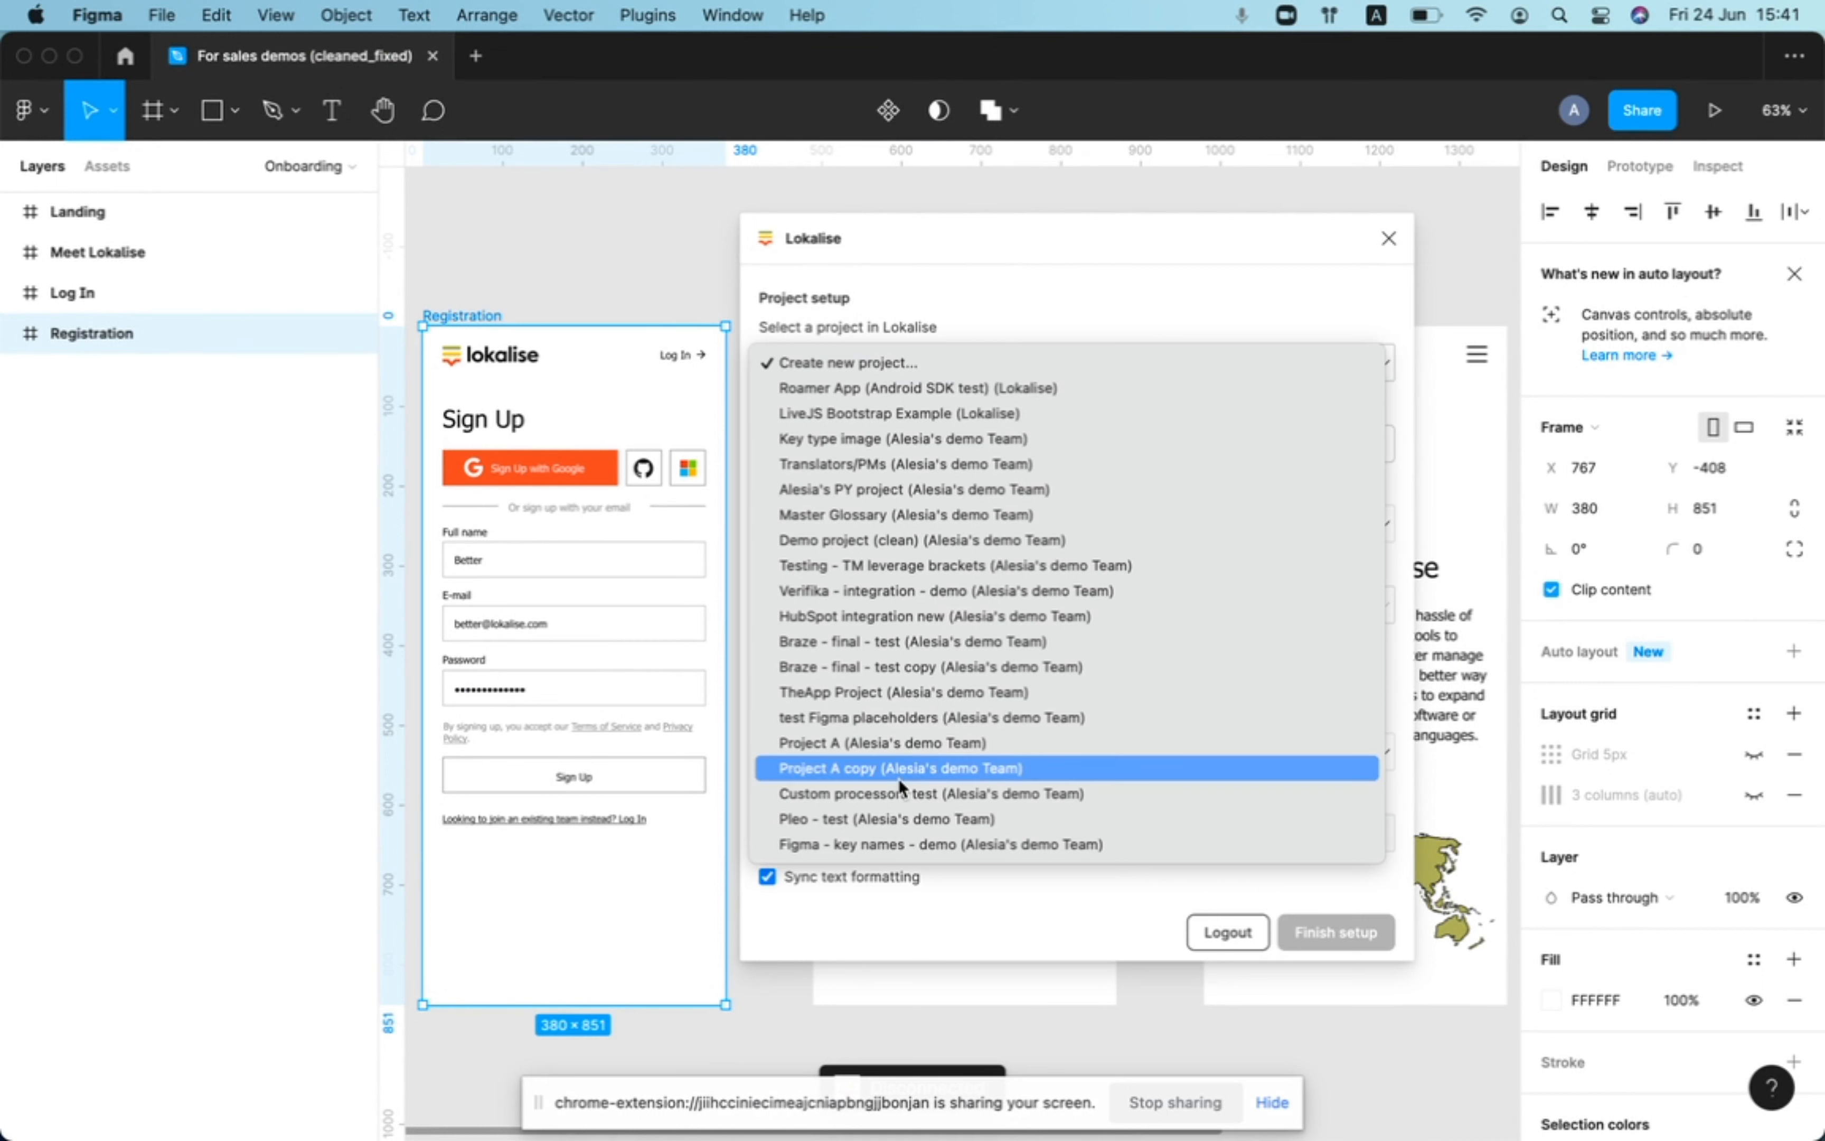
pyautogui.click(939, 844)
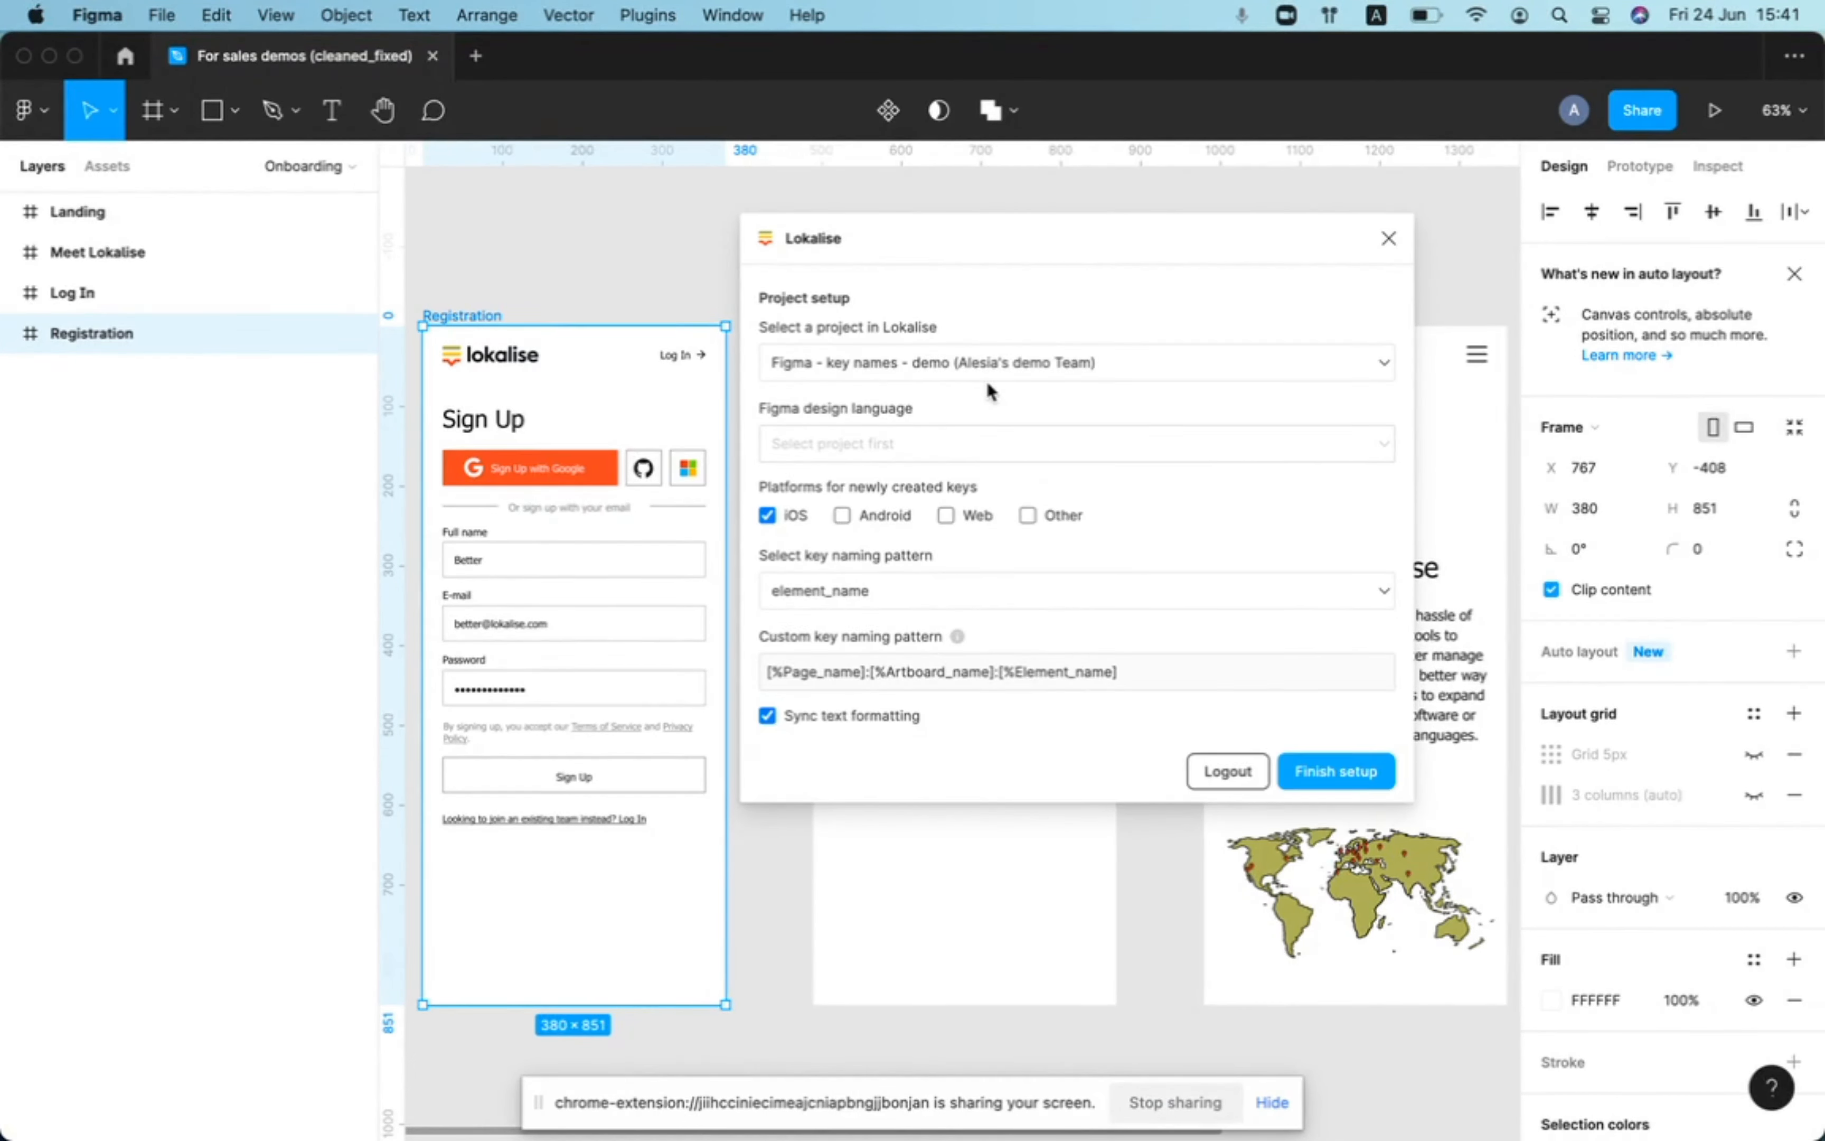
# Keep English as design language and iOS as platform in the setup form
pyautogui.click(1070, 444)
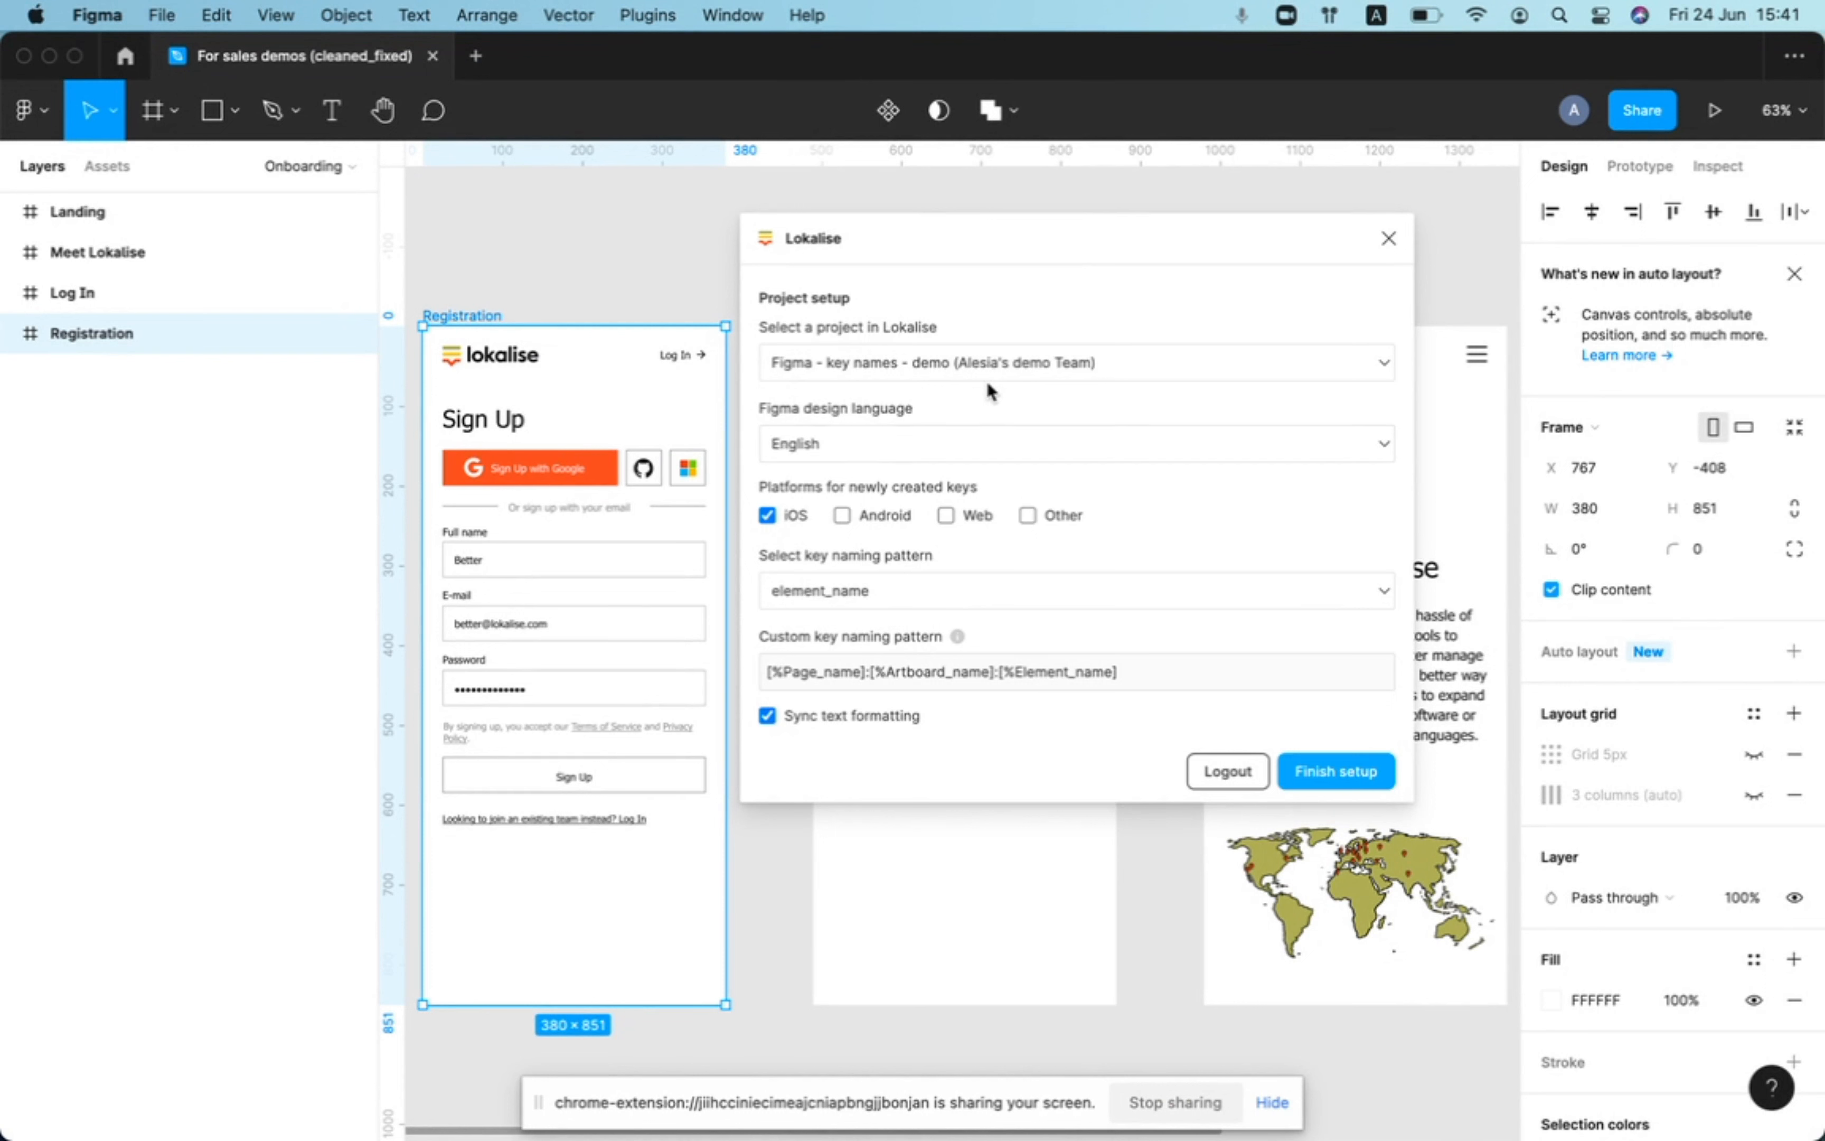
pyautogui.moveTo(1076, 527)
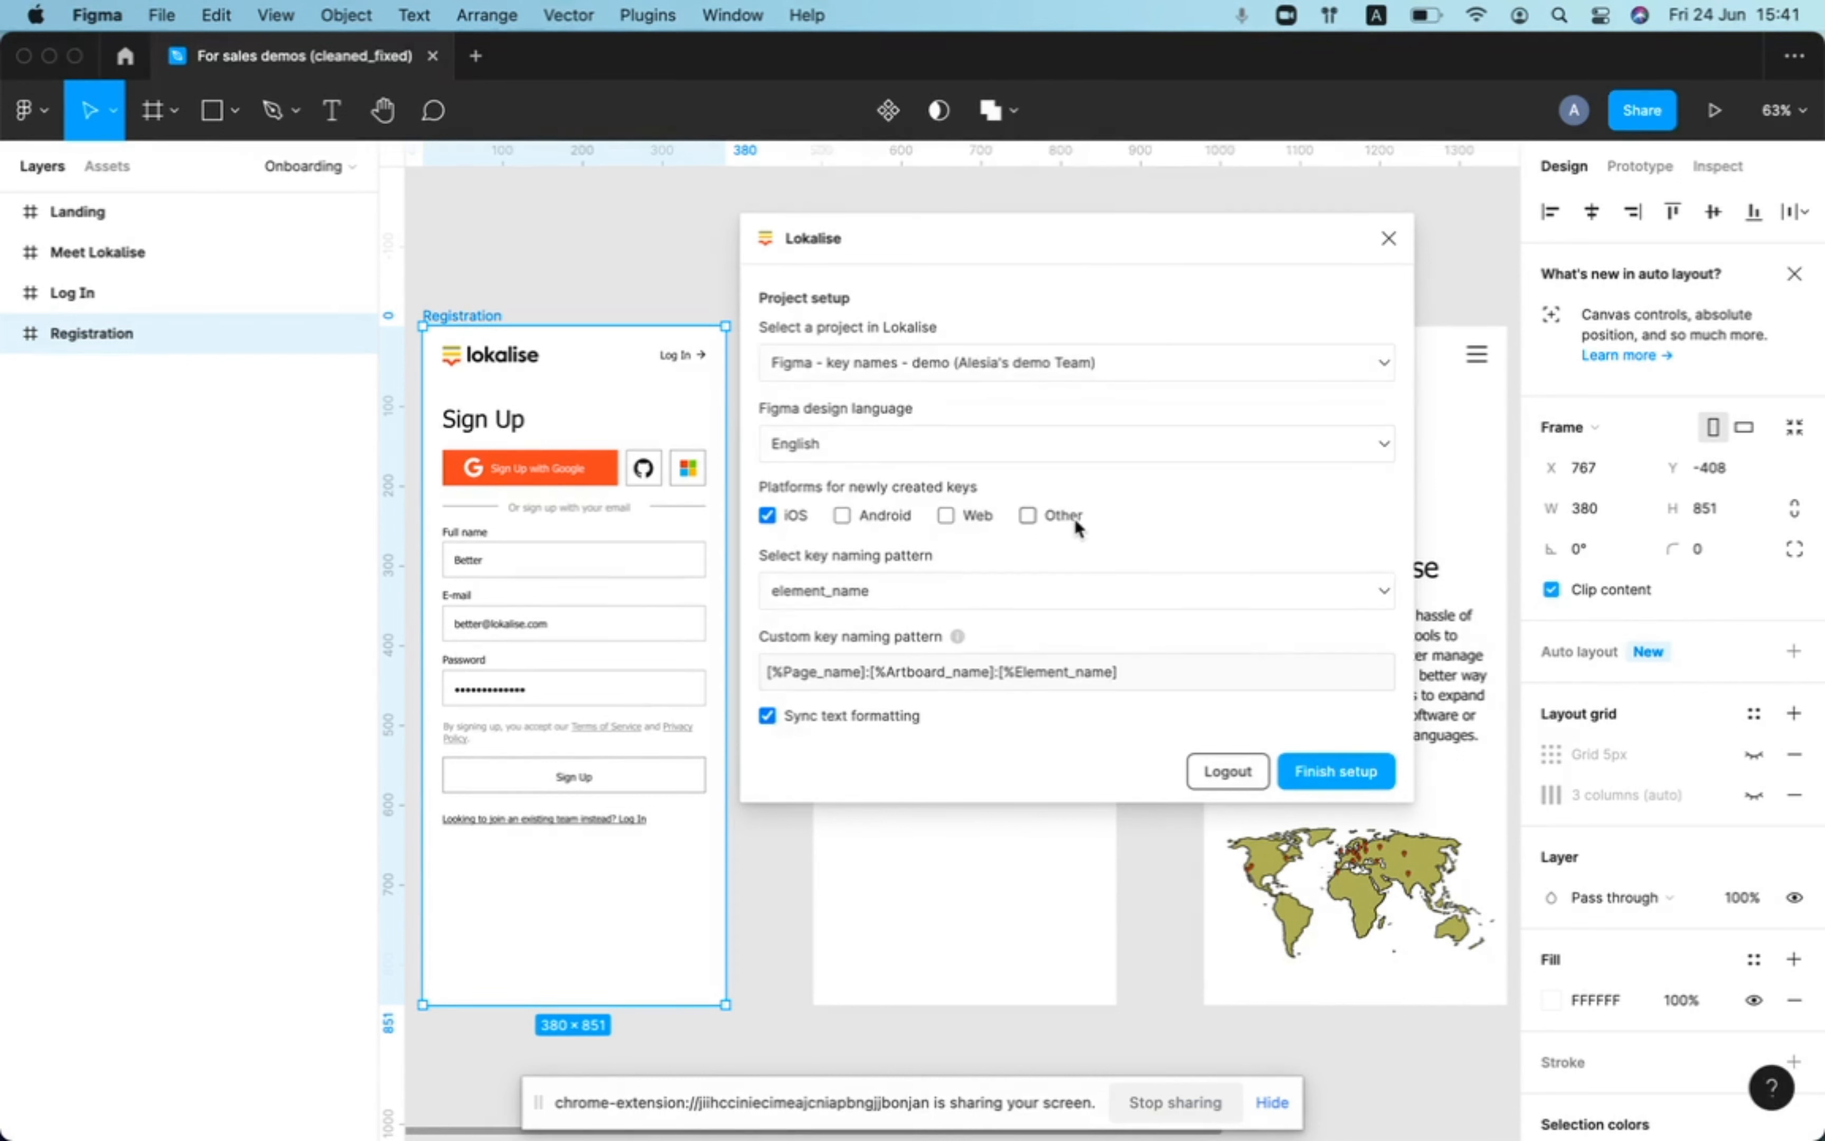
pyautogui.click(1071, 591)
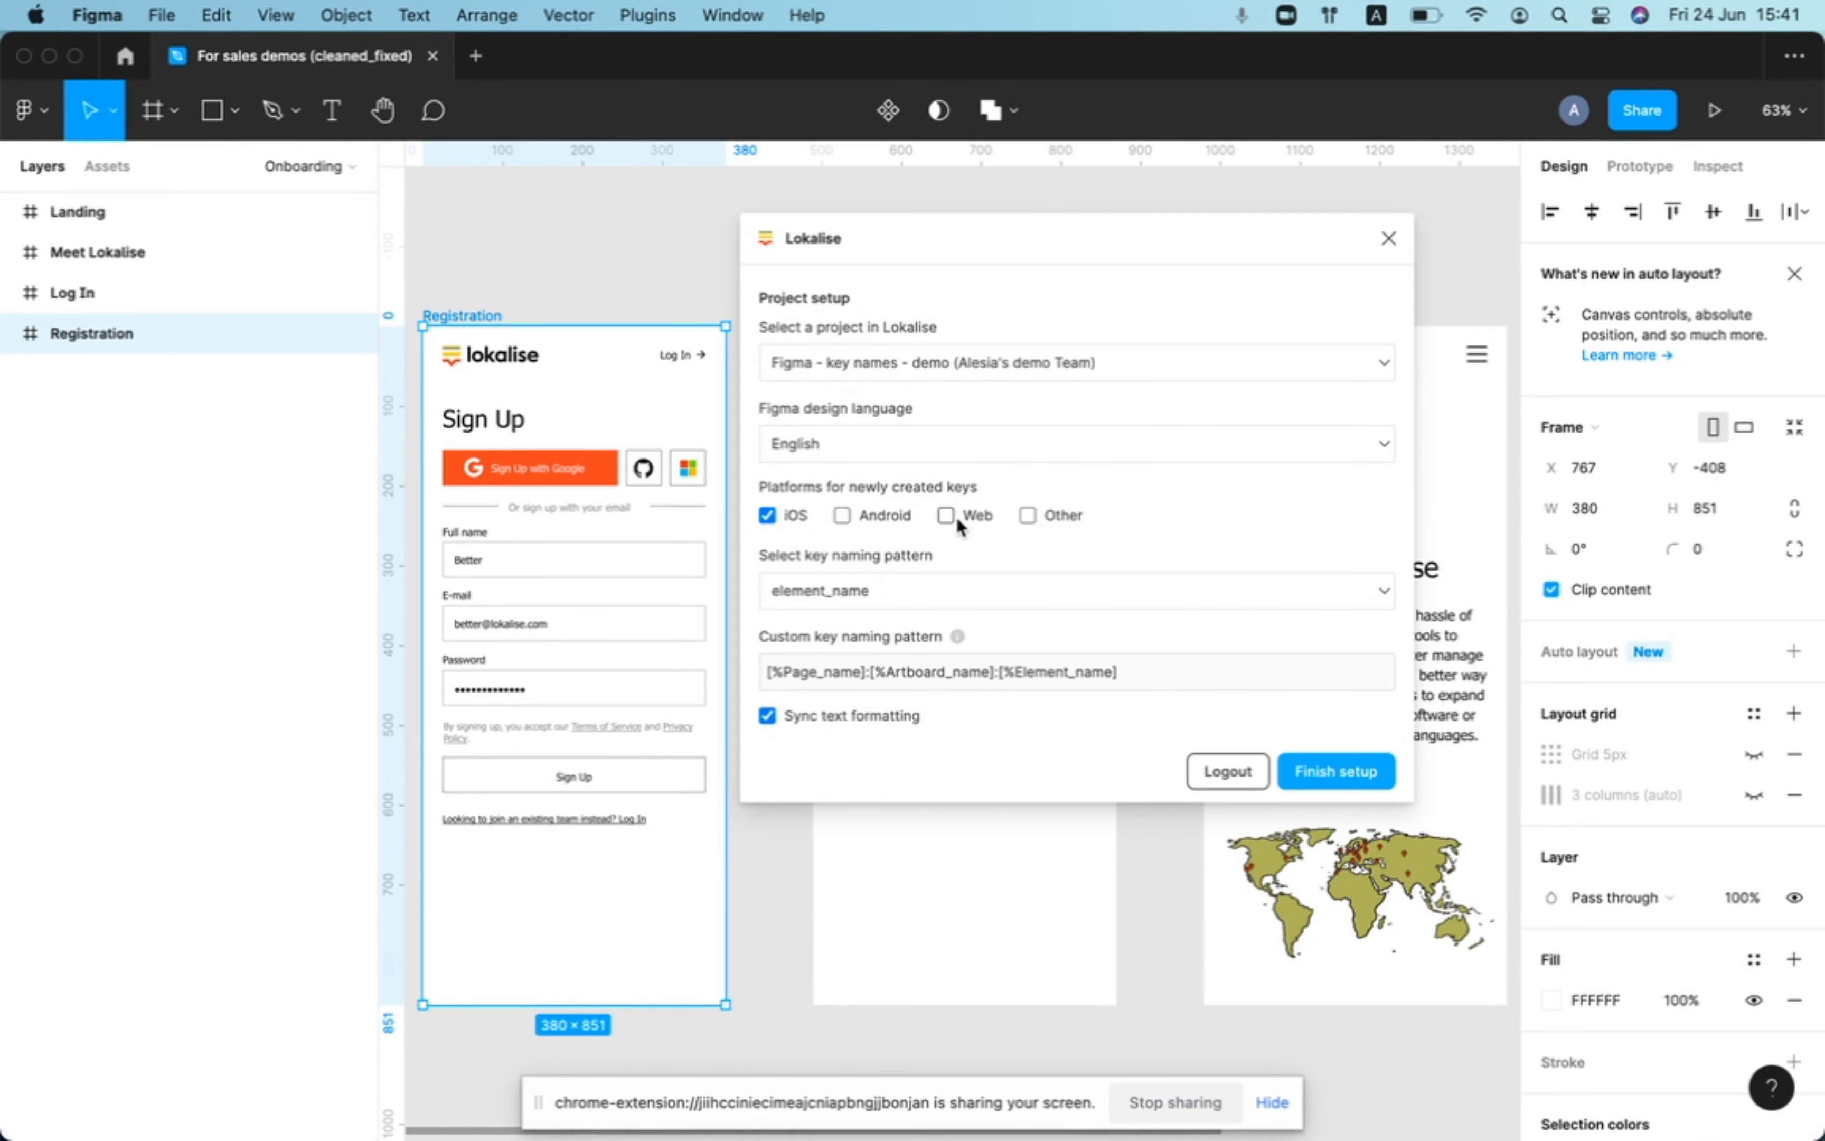
pyautogui.click(947, 514)
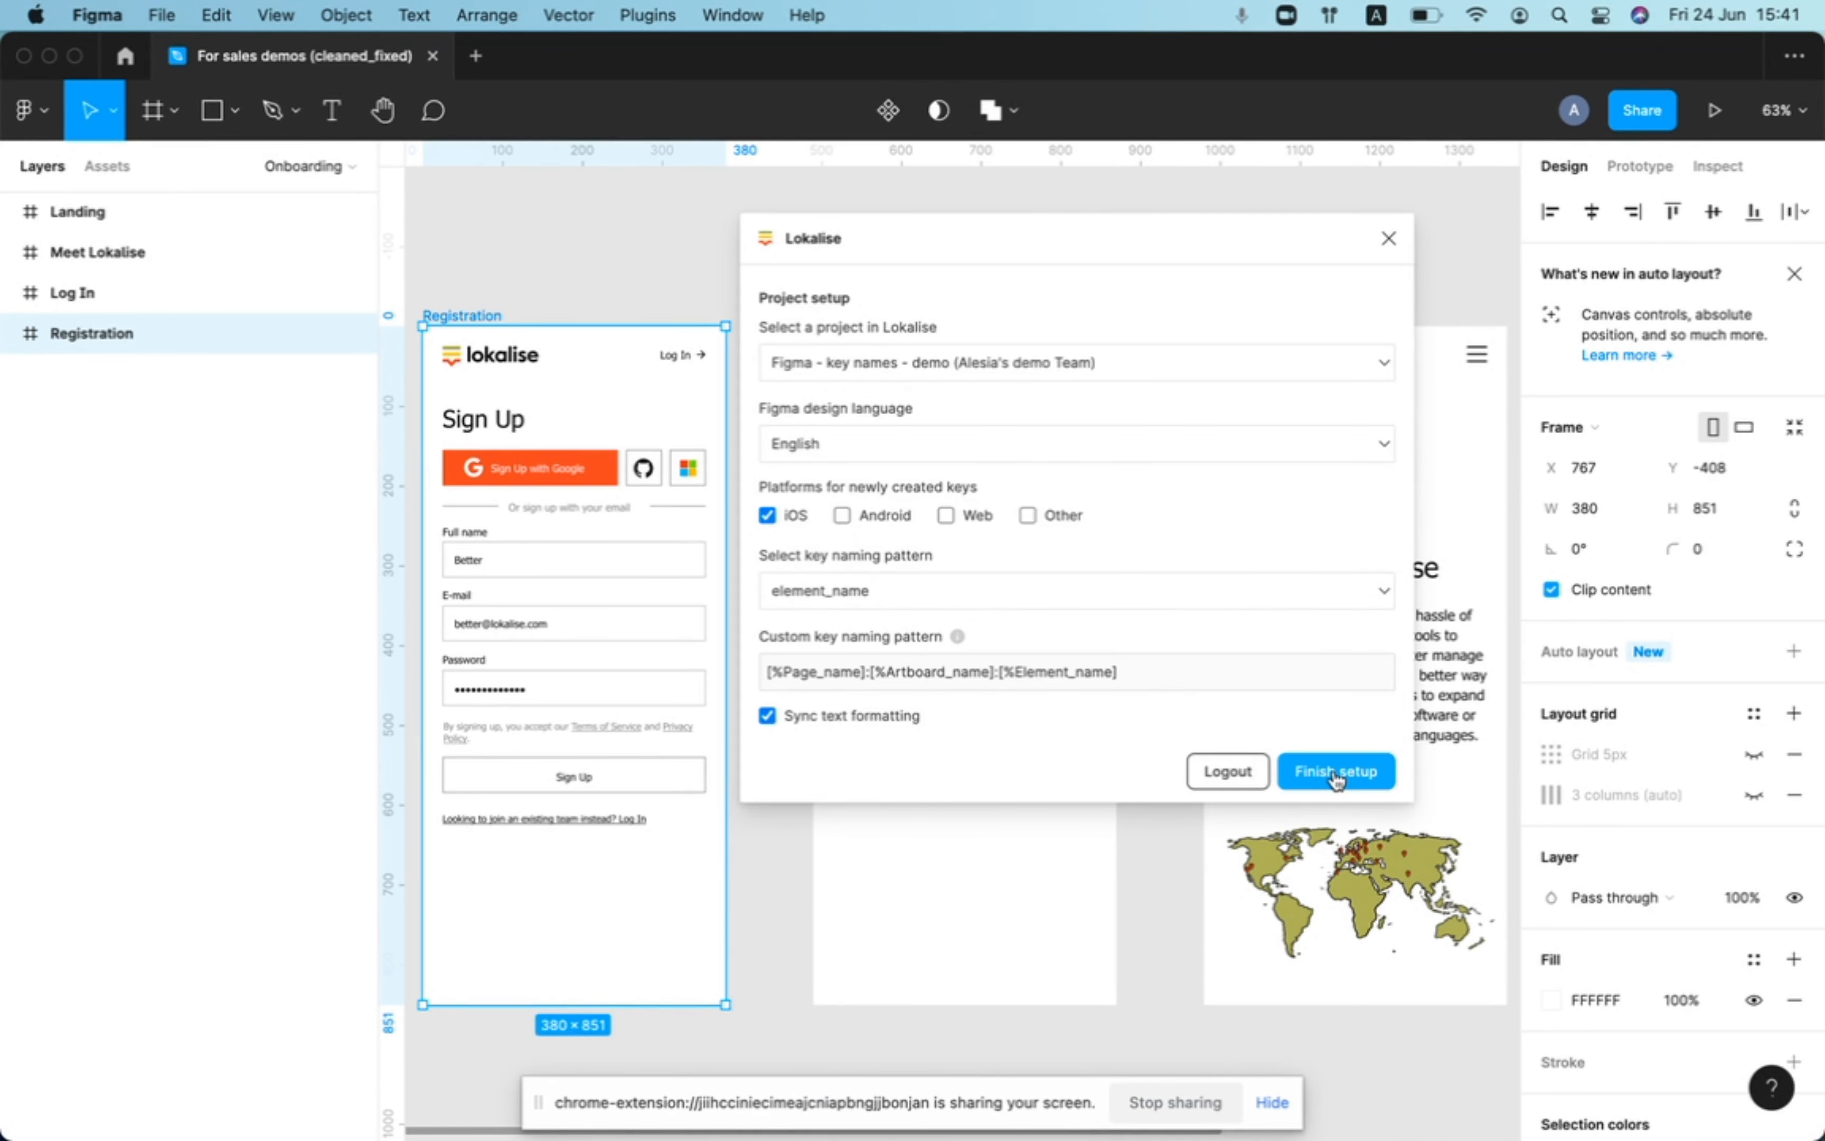